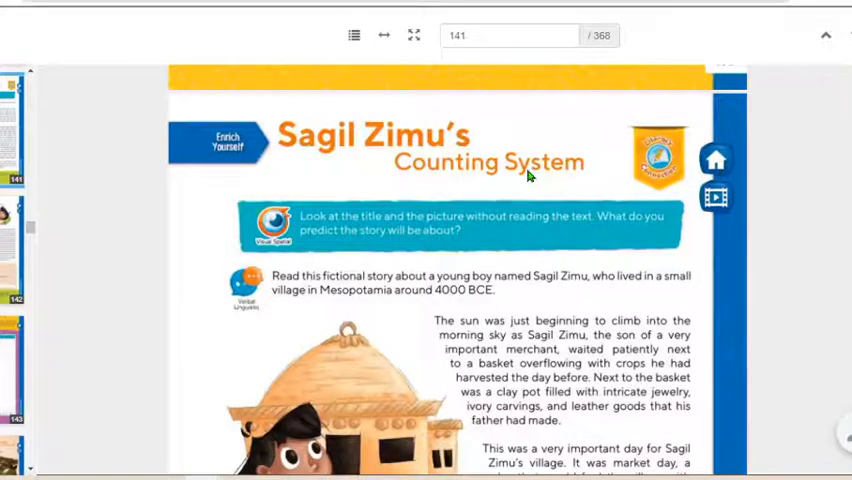
scroll(down, 3)
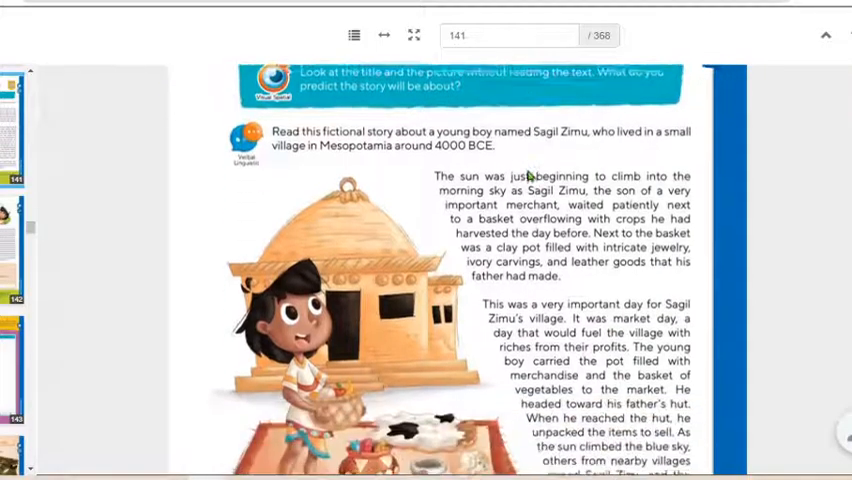
scroll(down, 3)
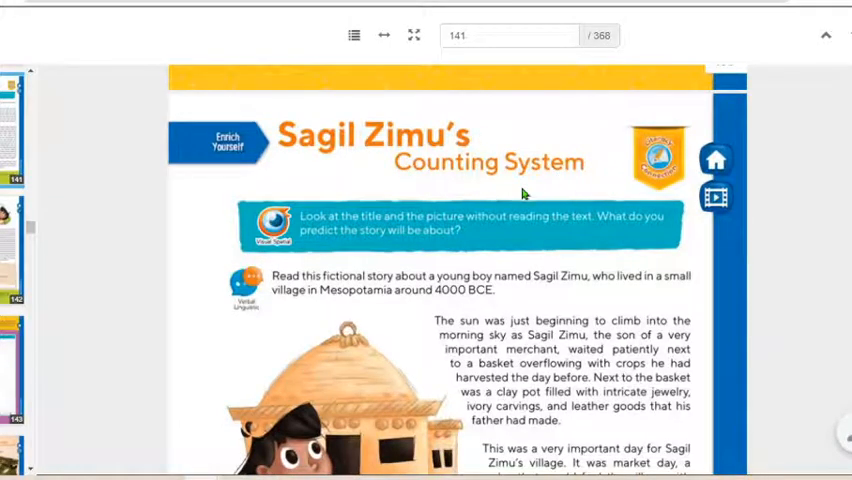
scroll(down, 3)
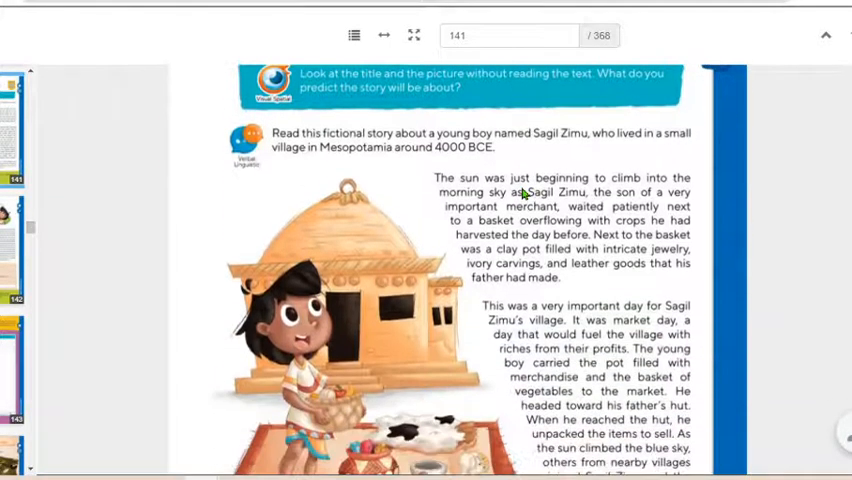
scroll(up, 3)
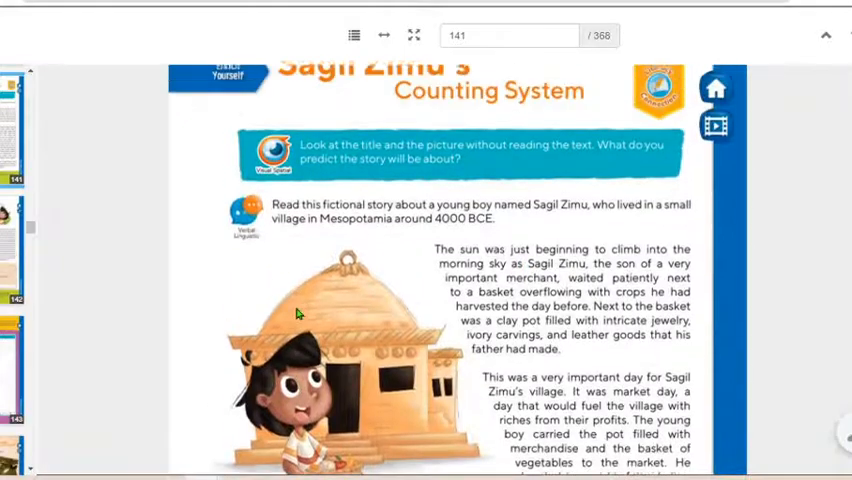
scroll(up, 3)
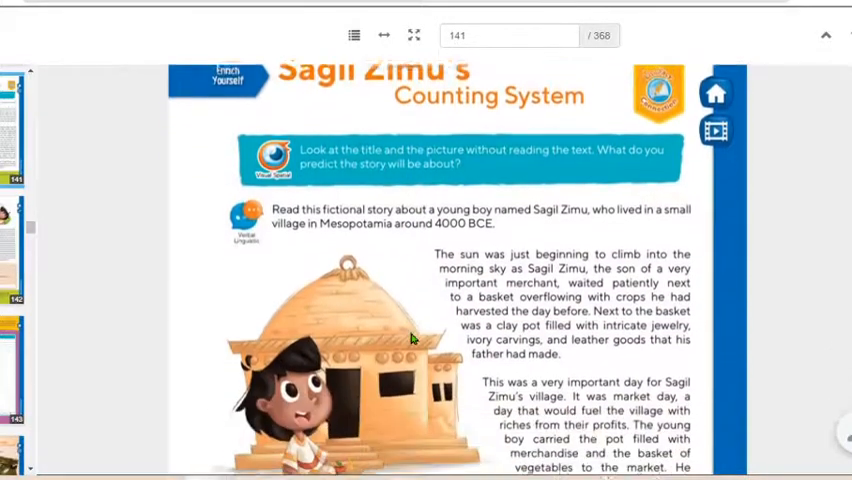
scroll(down, 3)
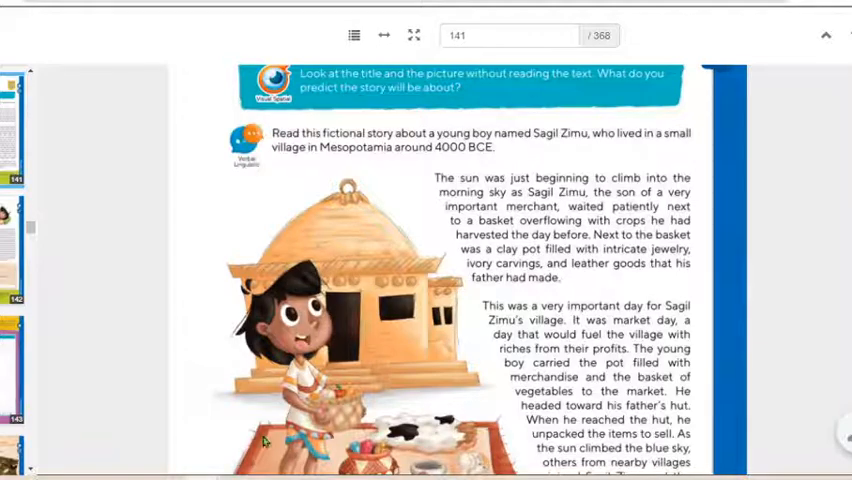
scroll(down, 3)
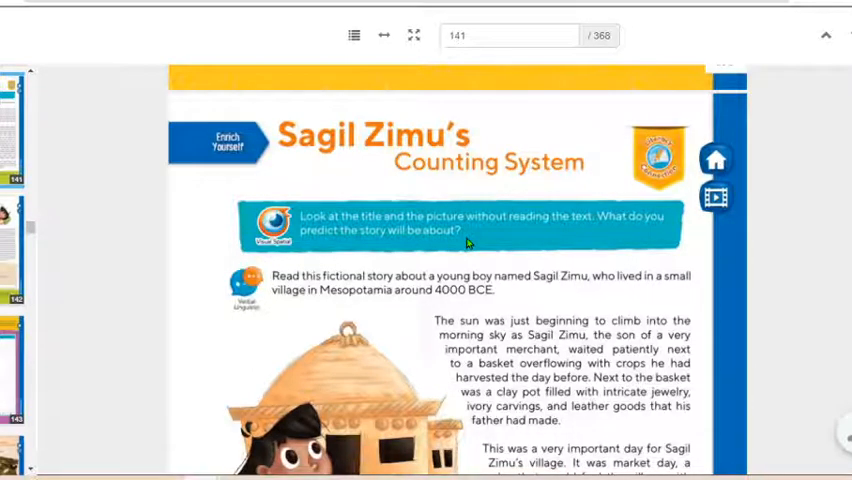
mouse_move(330, 277)
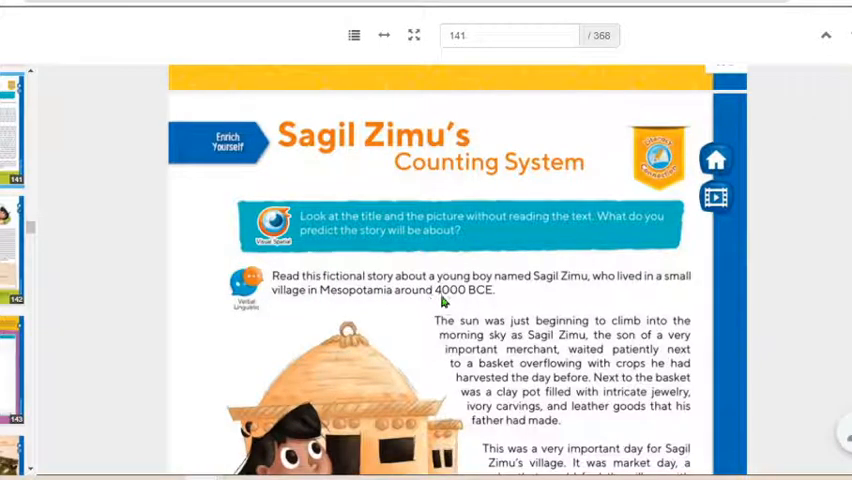
mouse_move(498, 282)
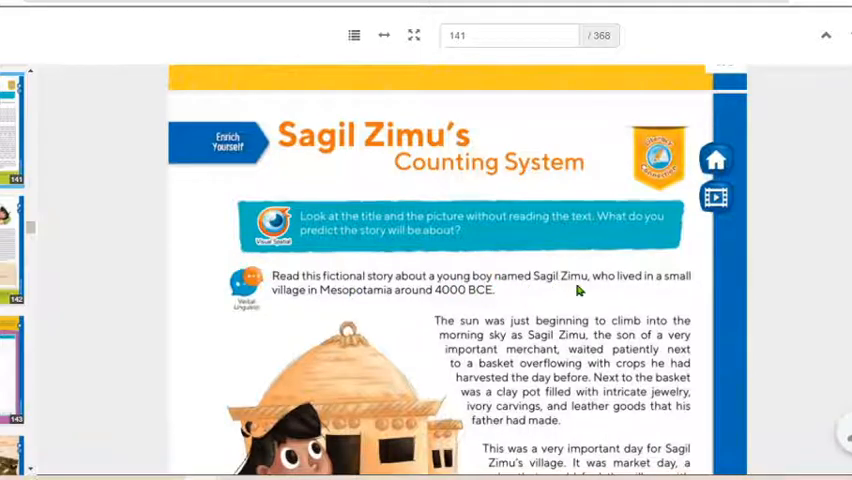
mouse_move(363, 302)
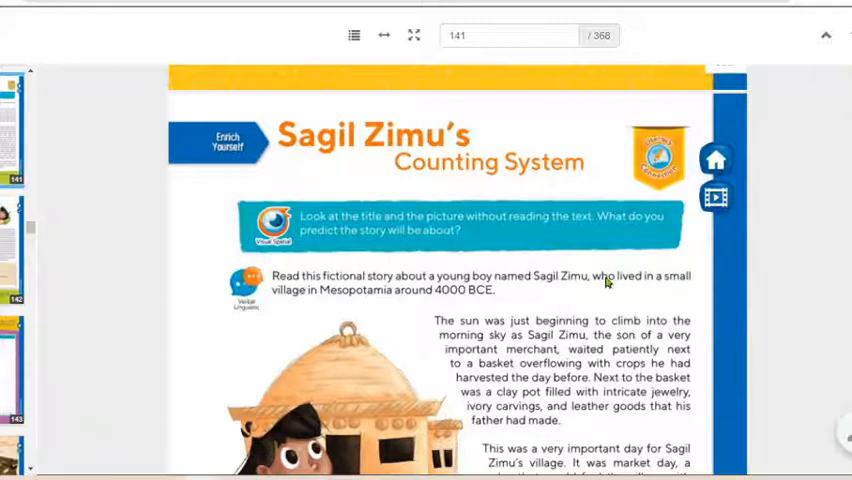
mouse_move(470, 300)
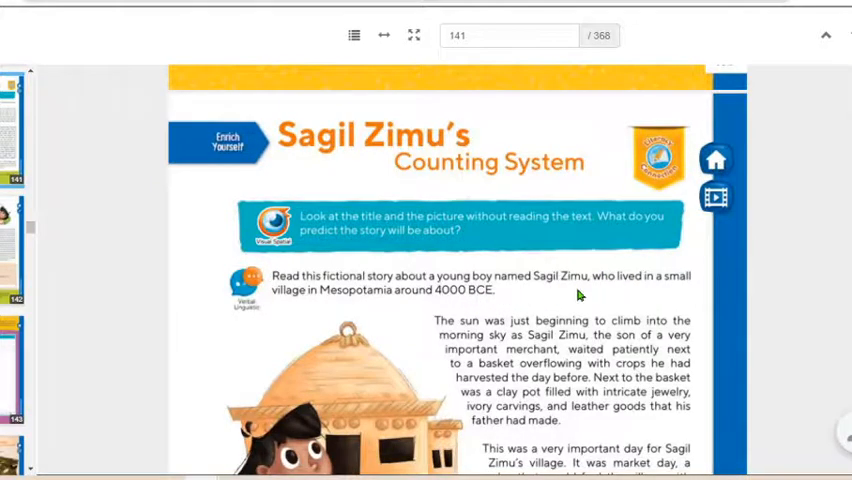
scroll(down, 3)
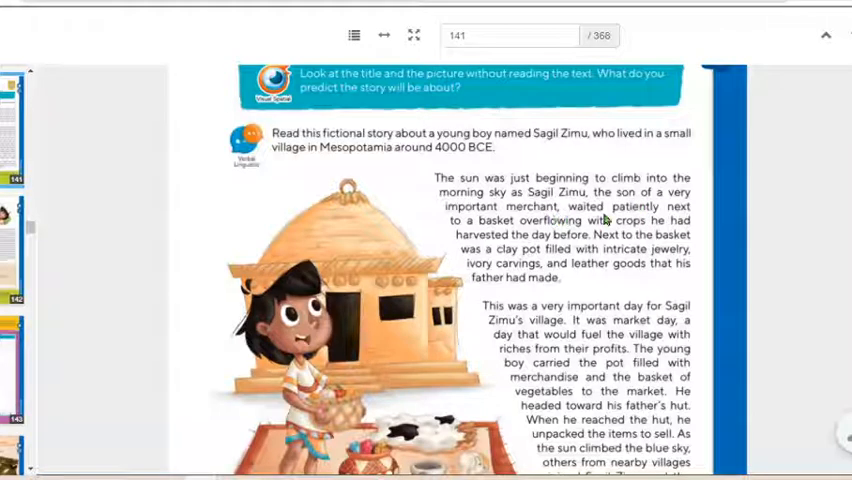
mouse_move(500, 231)
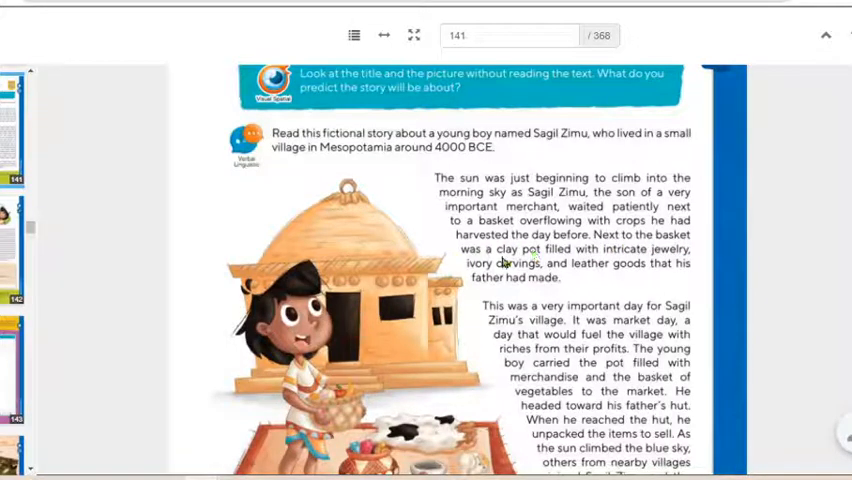
mouse_move(557, 271)
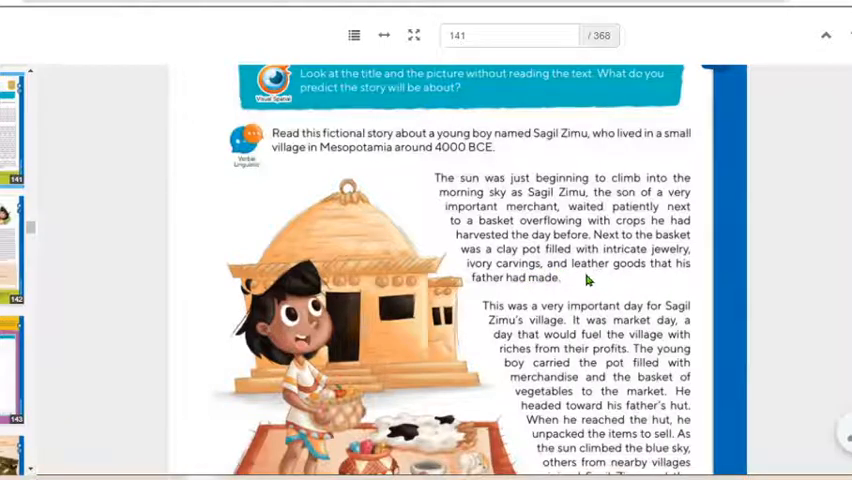
mouse_move(498, 290)
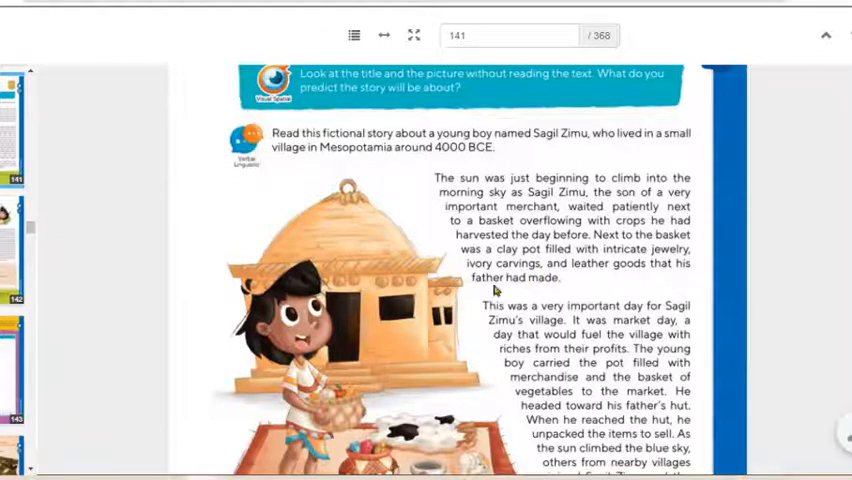
scroll(down, 3)
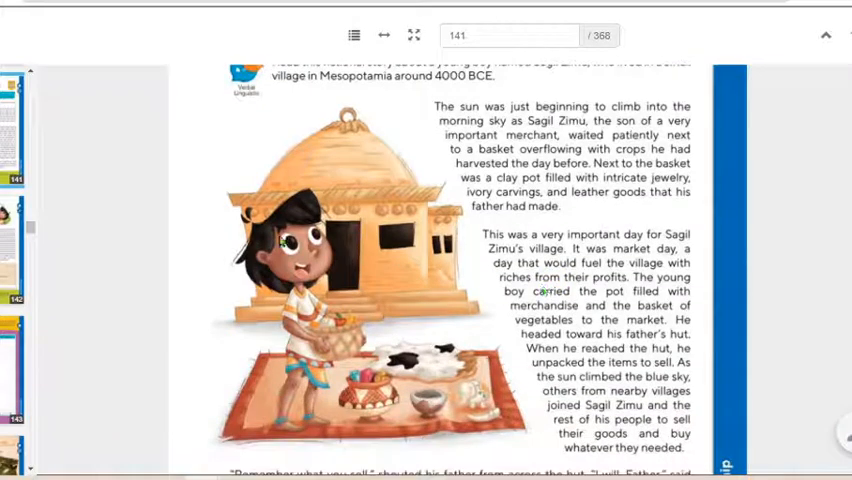
mouse_move(225, 355)
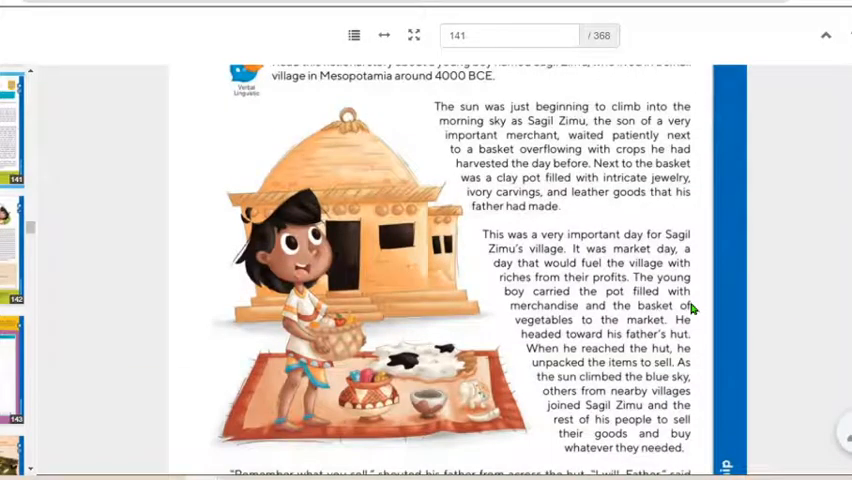
mouse_move(603, 140)
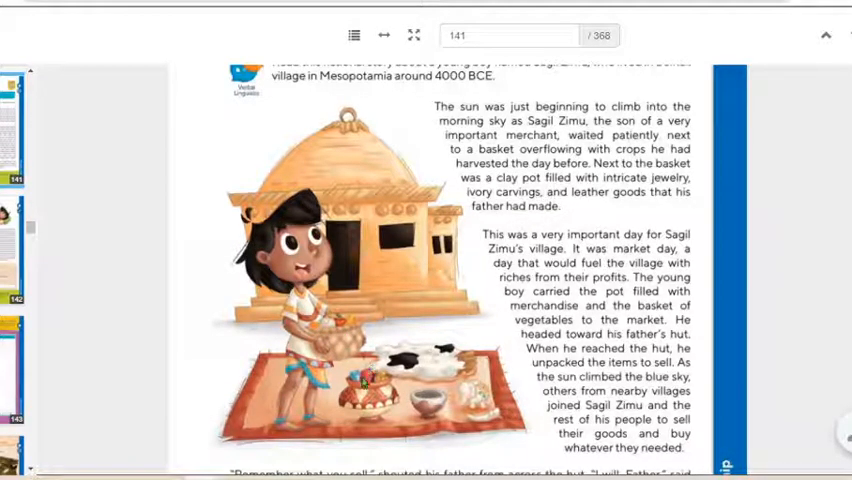
mouse_move(445, 370)
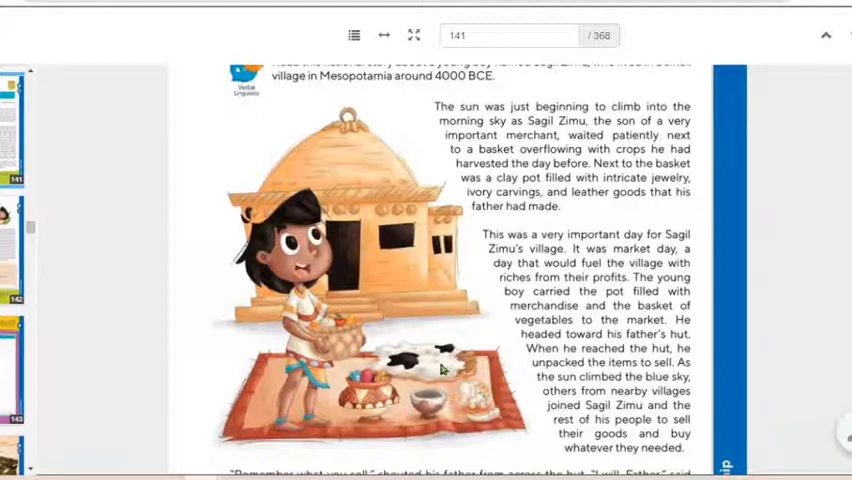
mouse_move(455, 358)
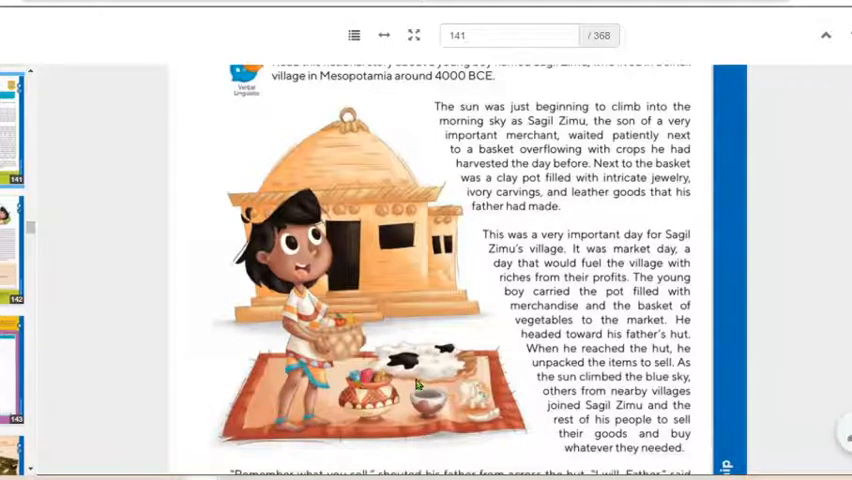
scroll(down, 3)
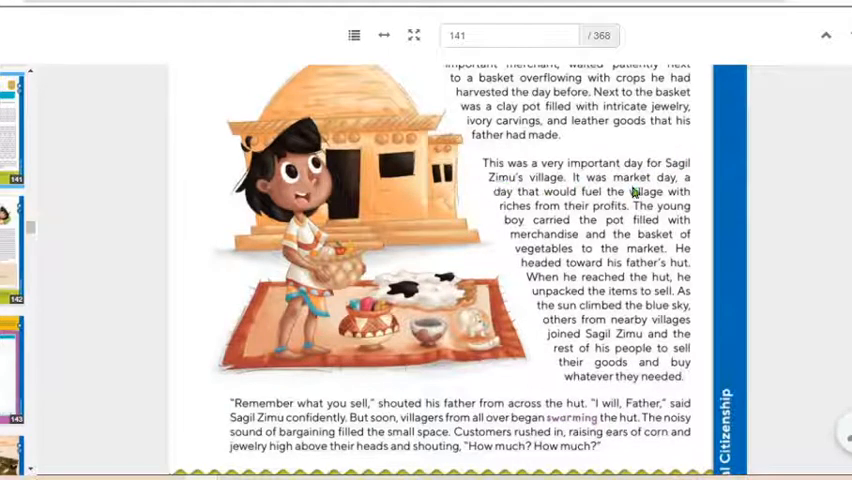
mouse_move(505, 195)
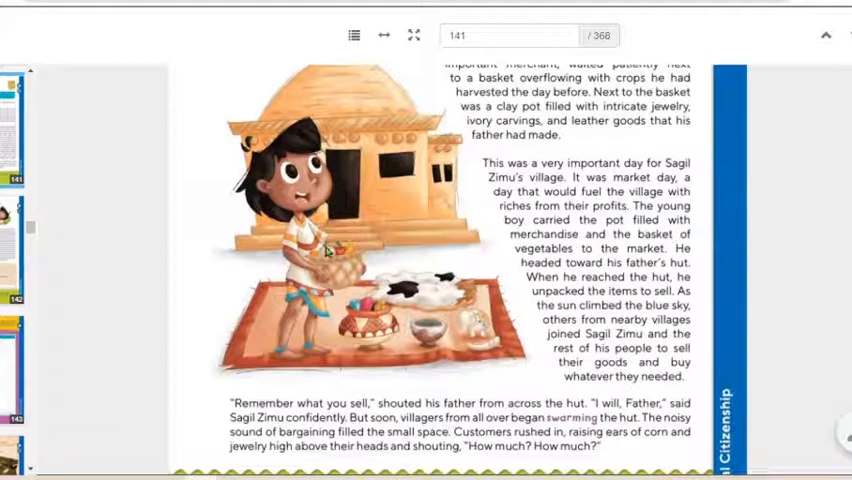
mouse_move(770, 242)
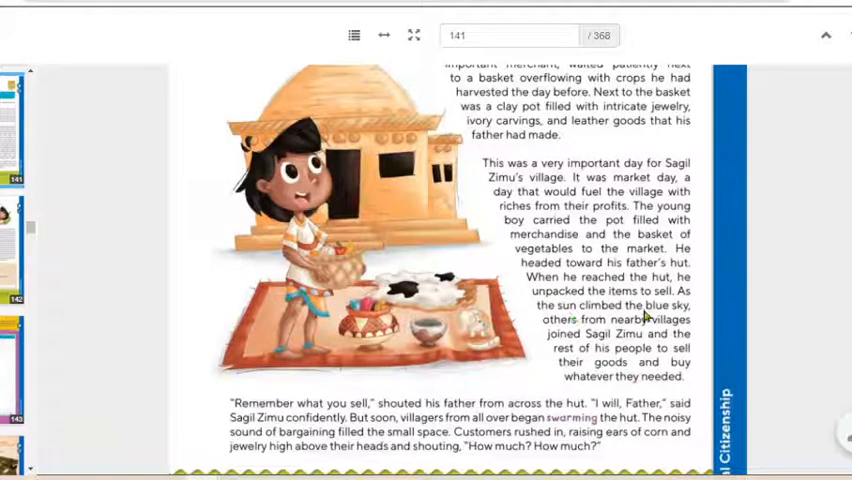
mouse_move(565, 350)
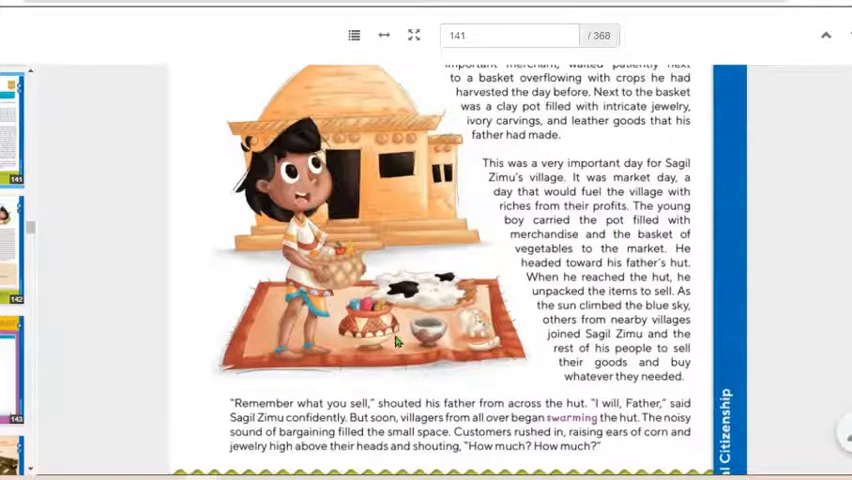
mouse_move(660, 200)
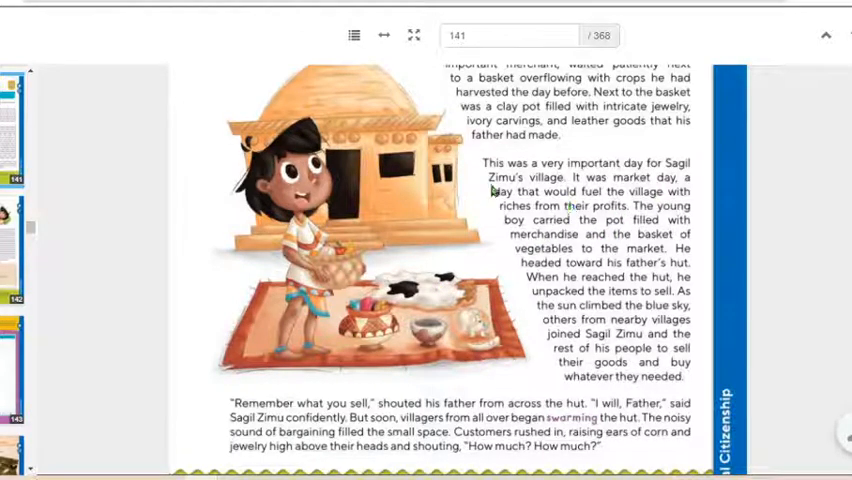
mouse_move(340, 103)
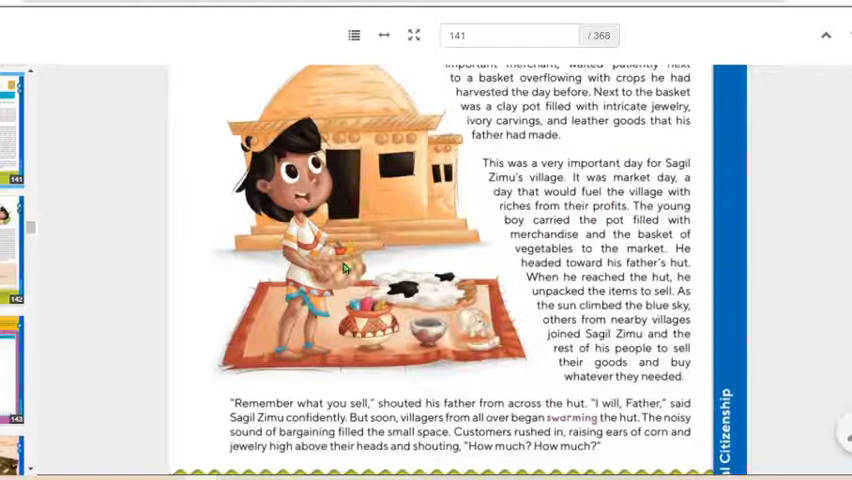
mouse_move(415, 307)
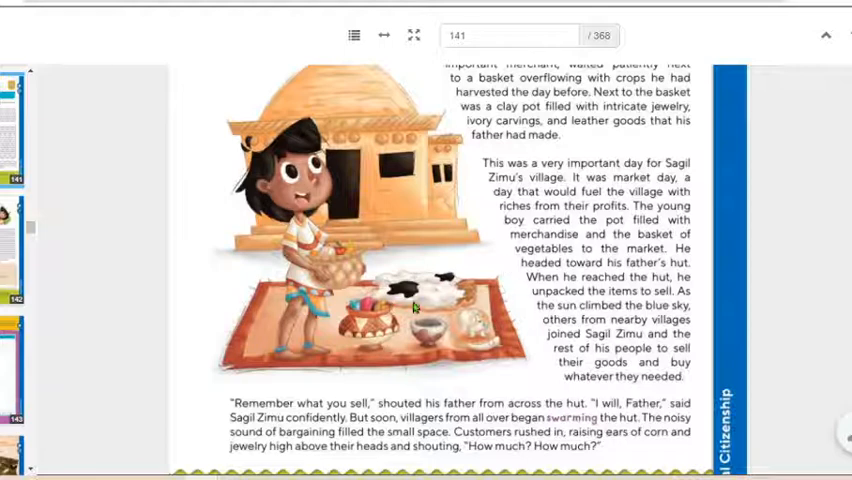
mouse_move(590, 282)
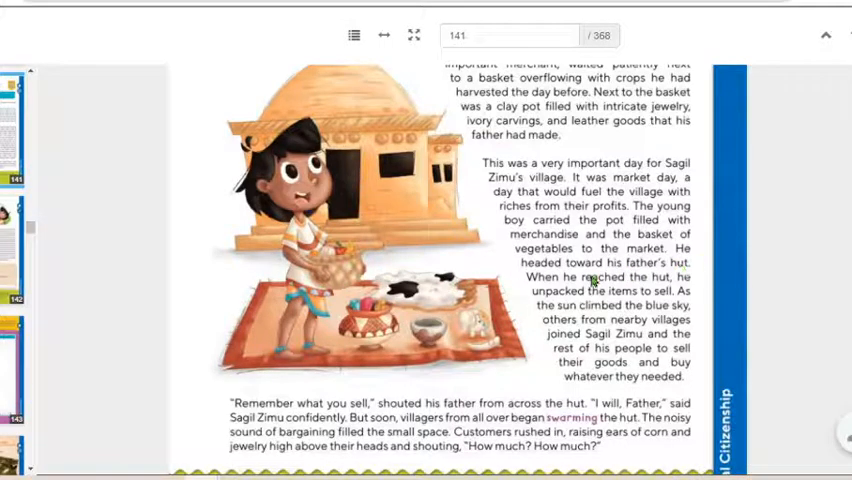
mouse_move(397, 215)
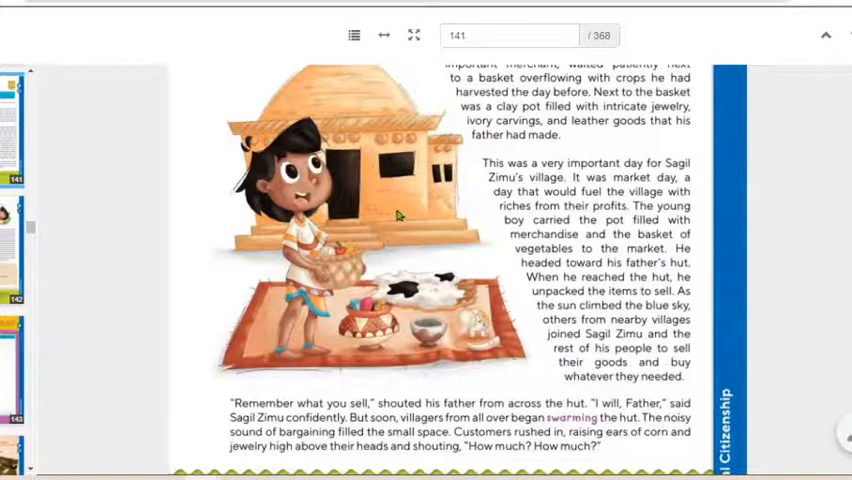
mouse_move(500, 271)
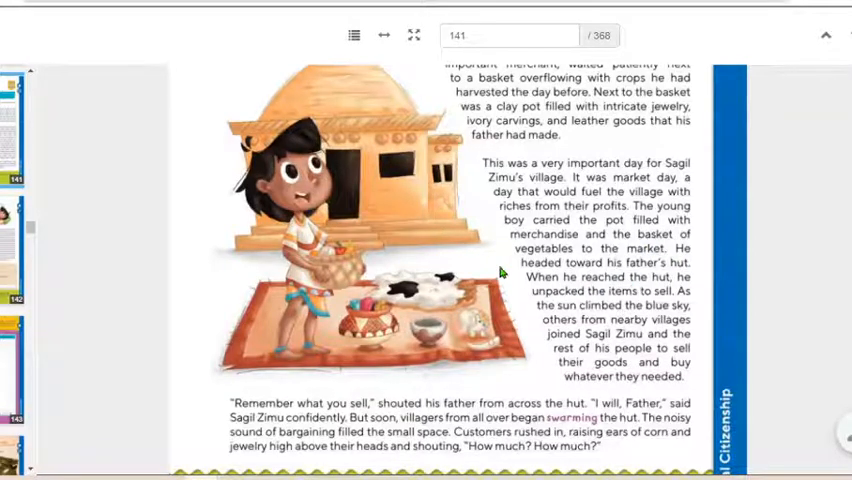
mouse_move(625, 298)
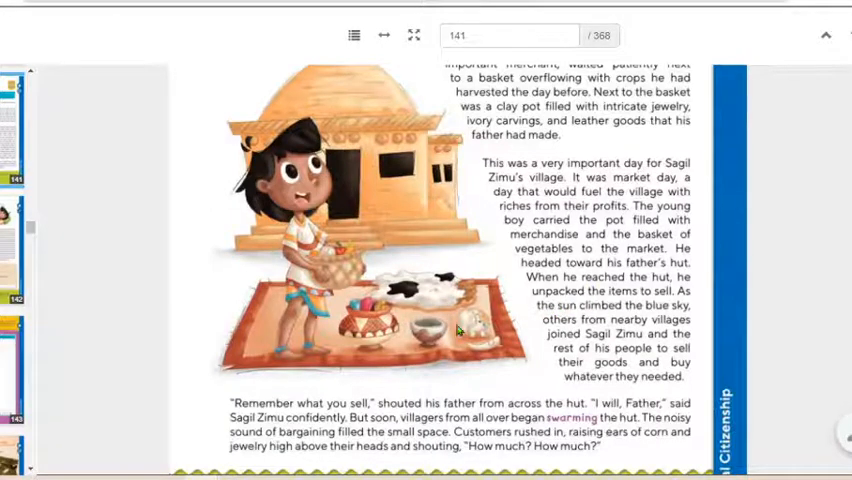
mouse_move(400, 315)
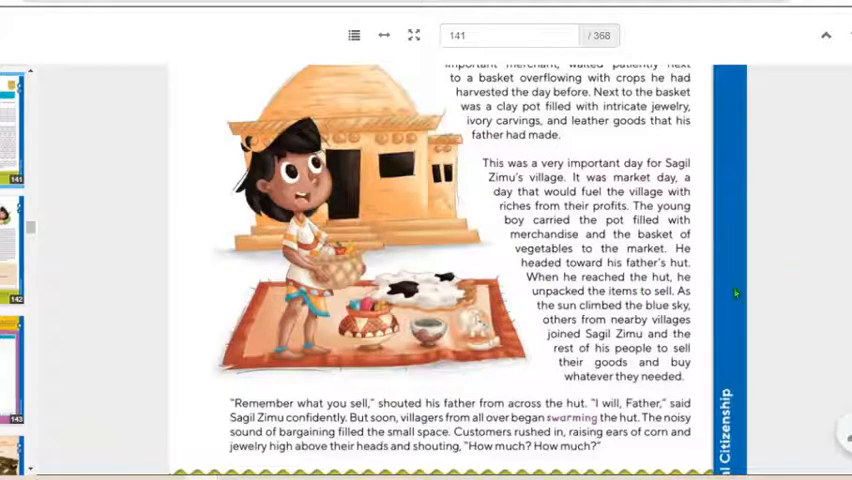
scroll(down, 3)
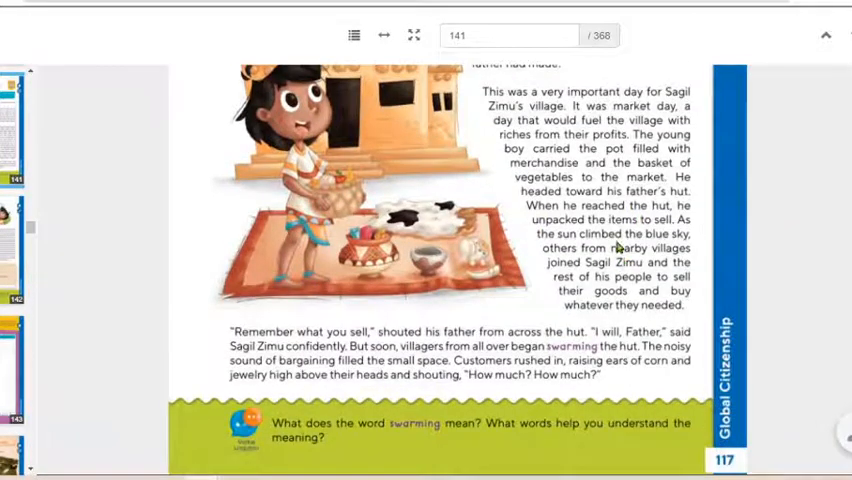
mouse_move(505, 230)
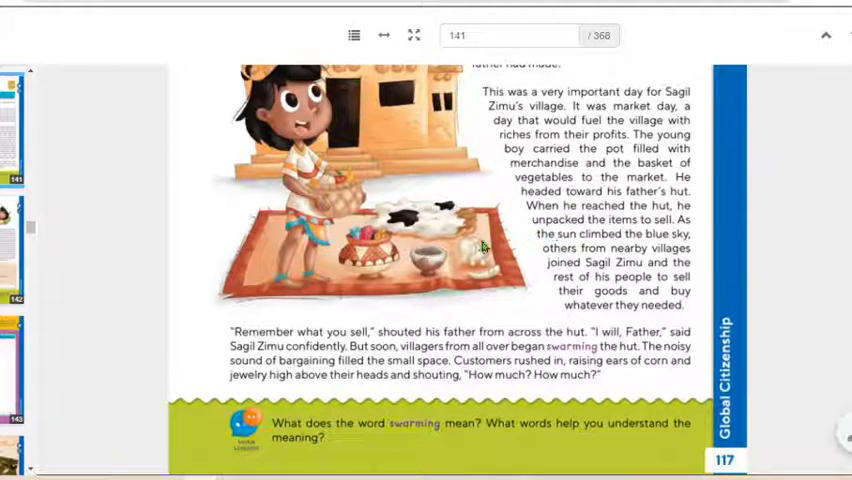
mouse_move(782, 219)
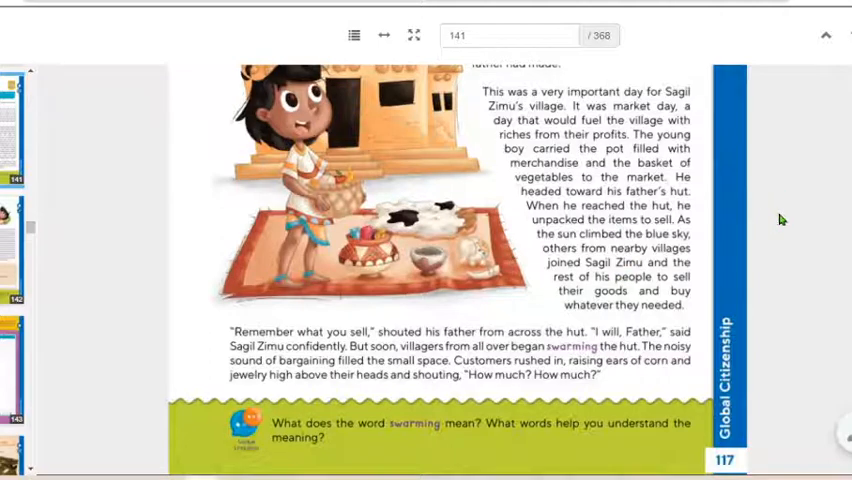
scroll(down, 3)
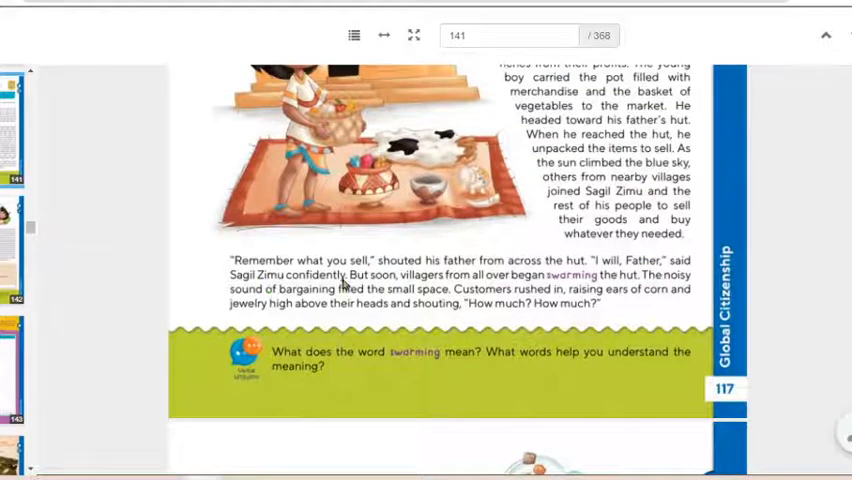
mouse_move(408, 278)
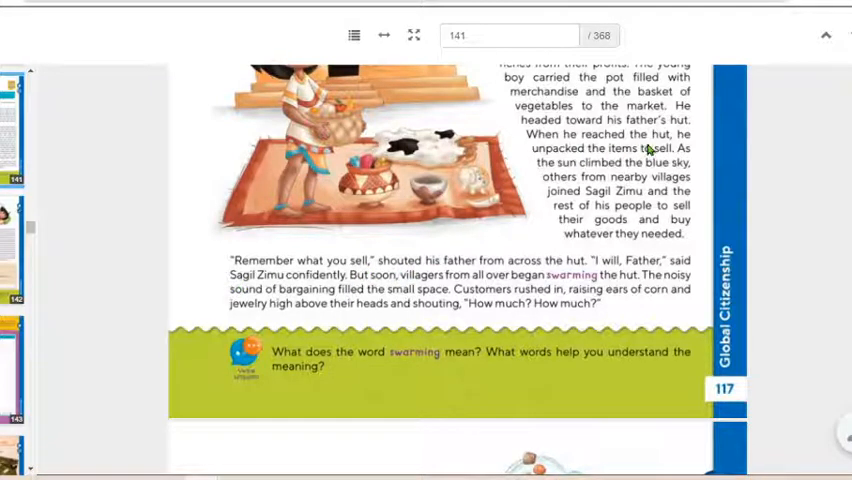
mouse_move(491, 244)
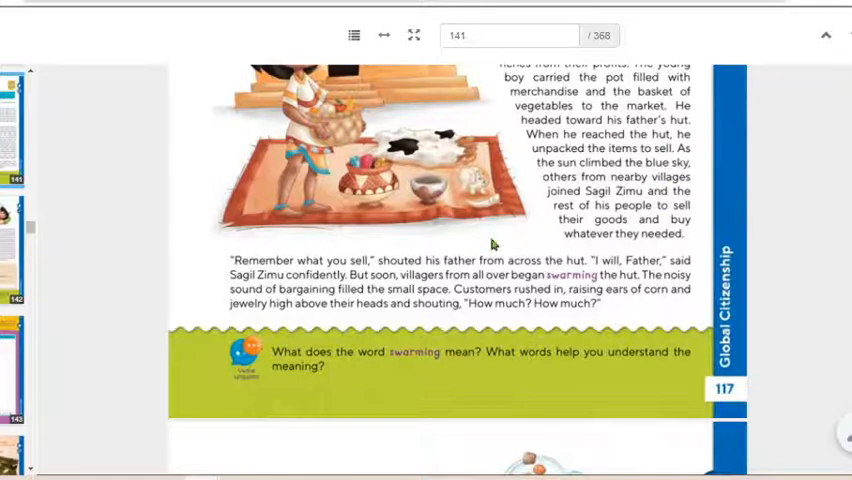
mouse_move(378, 313)
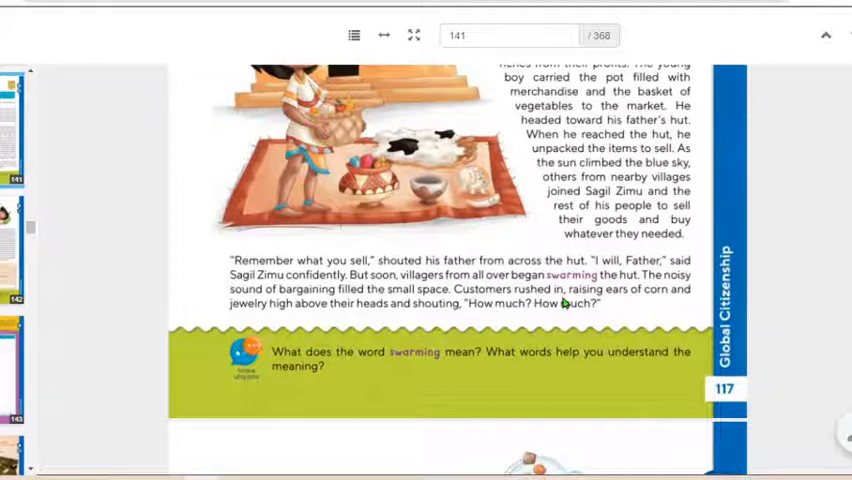
mouse_move(678, 303)
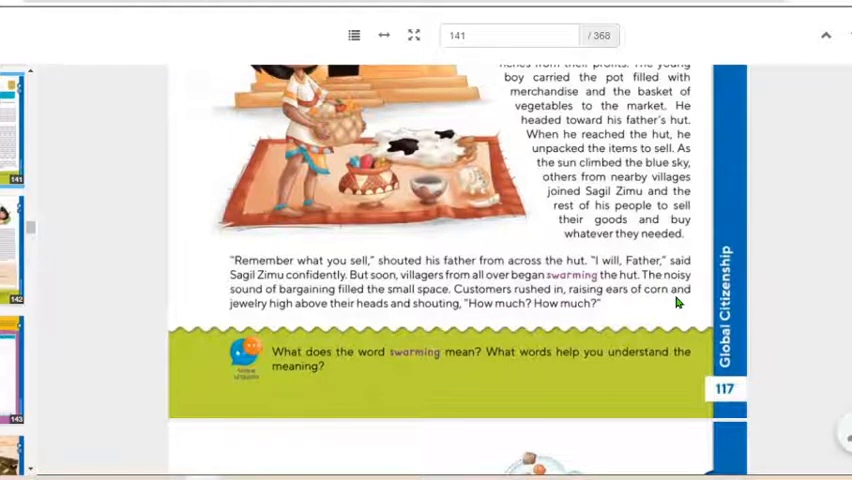
mouse_move(398, 324)
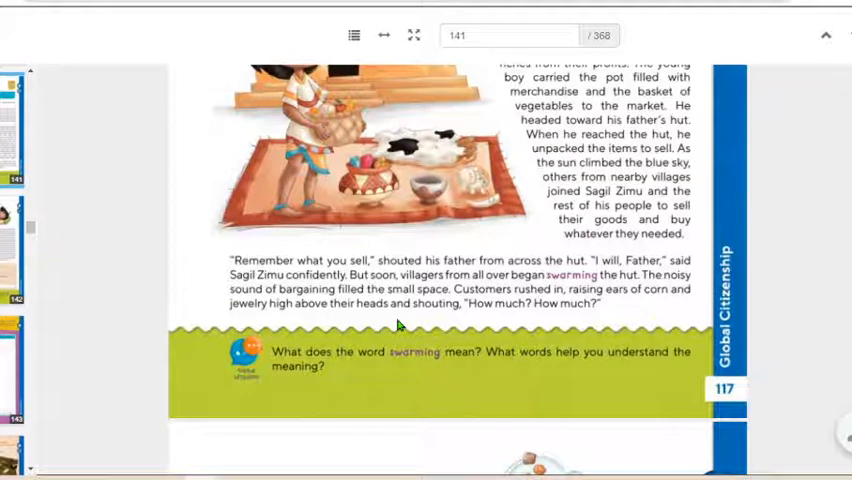
mouse_move(588, 307)
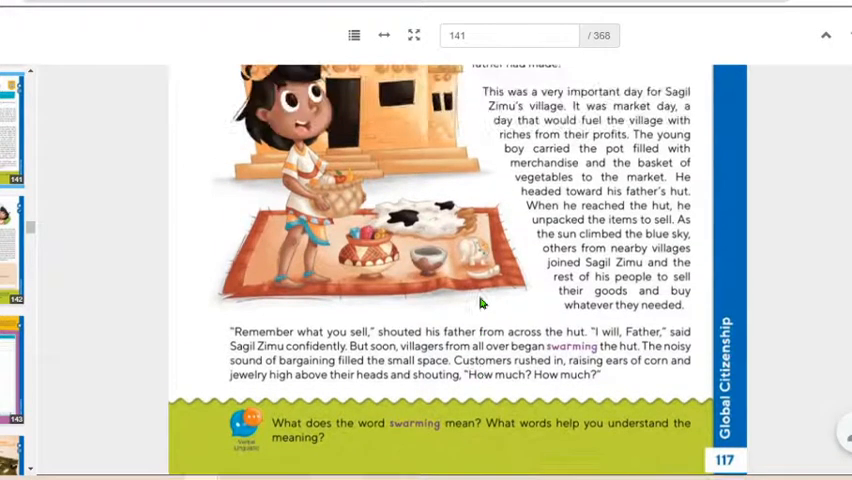
scroll(up, 3)
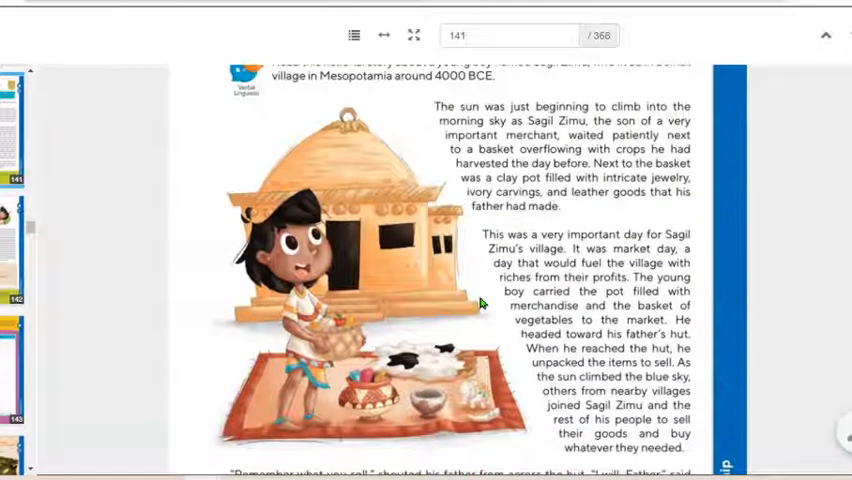
scroll(down, 3)
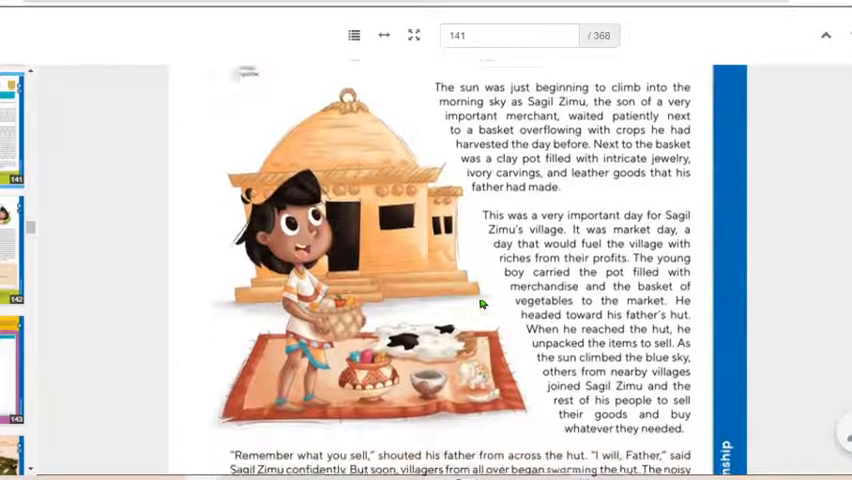
scroll(down, 3)
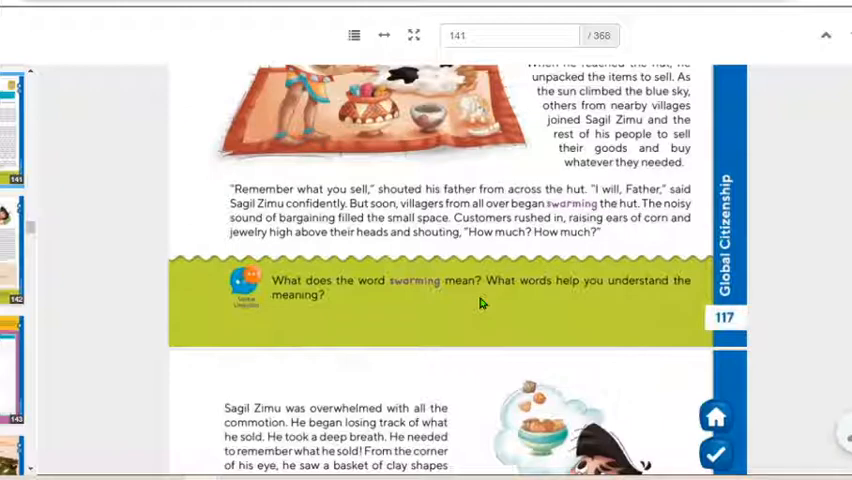
mouse_move(470, 245)
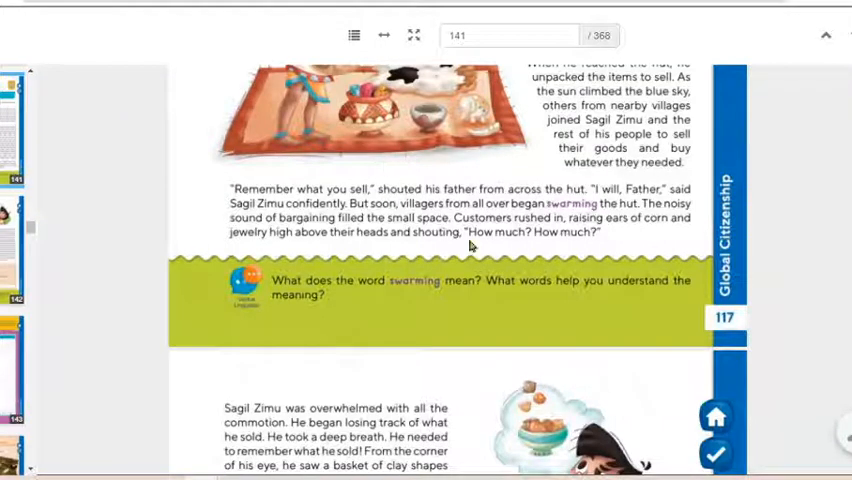
mouse_move(560, 203)
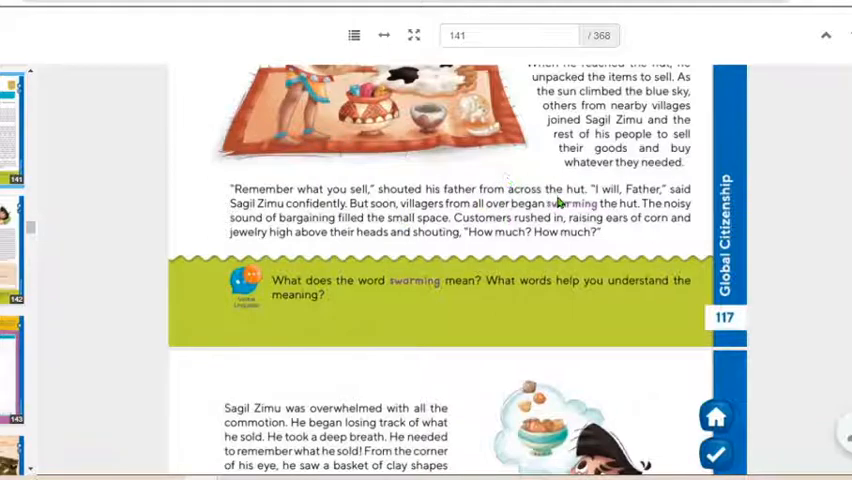
mouse_move(660, 187)
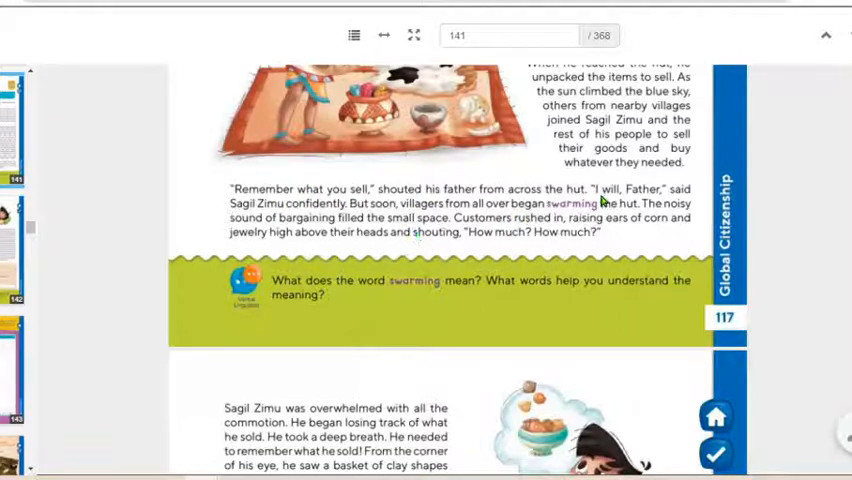
mouse_move(535, 247)
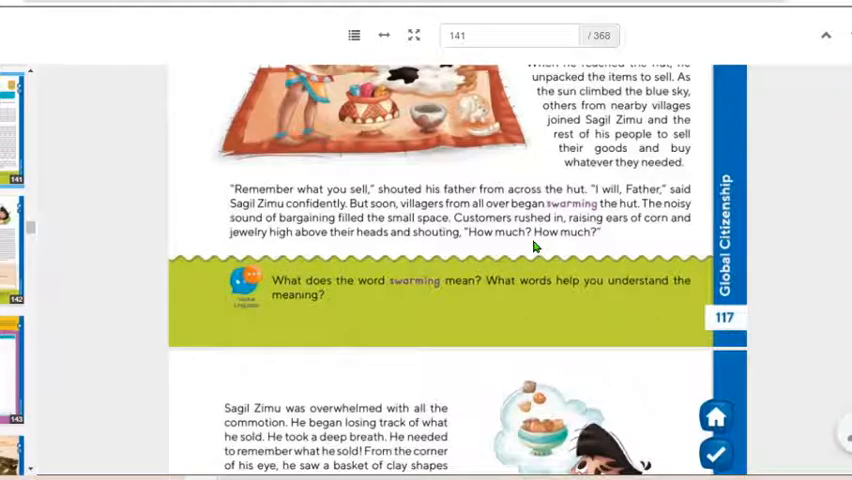
mouse_move(370, 227)
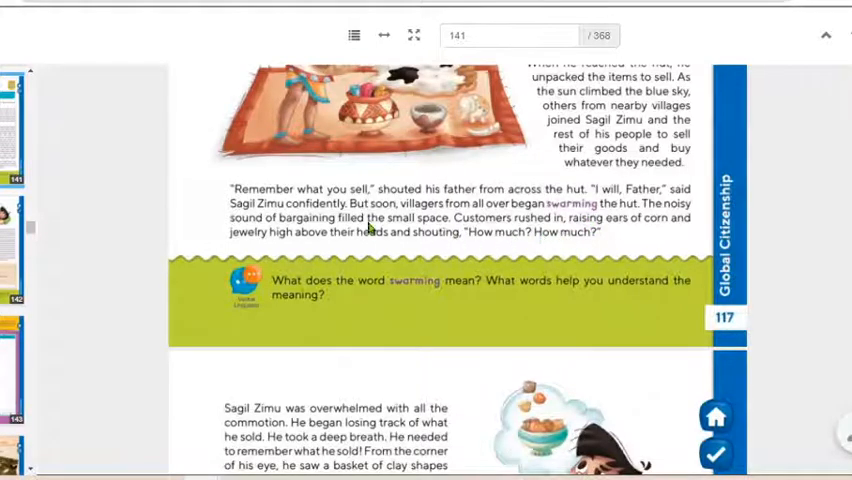
mouse_move(507, 203)
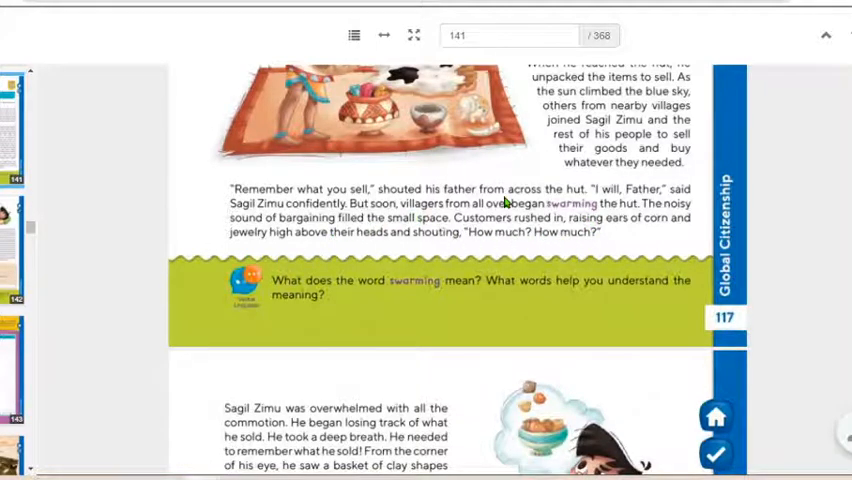
scroll(down, 3)
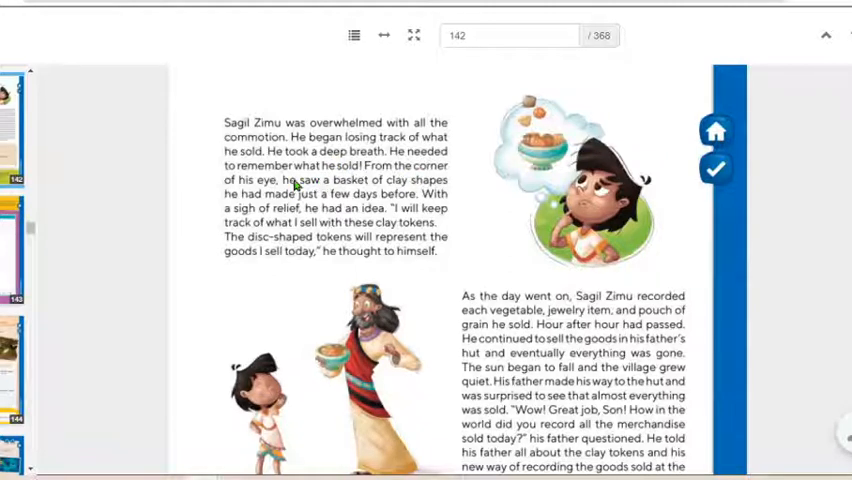
mouse_move(245, 190)
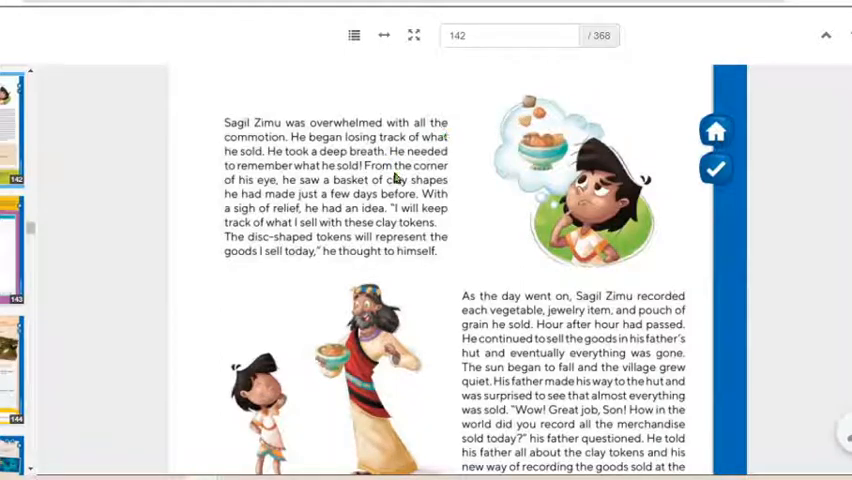
mouse_move(565, 98)
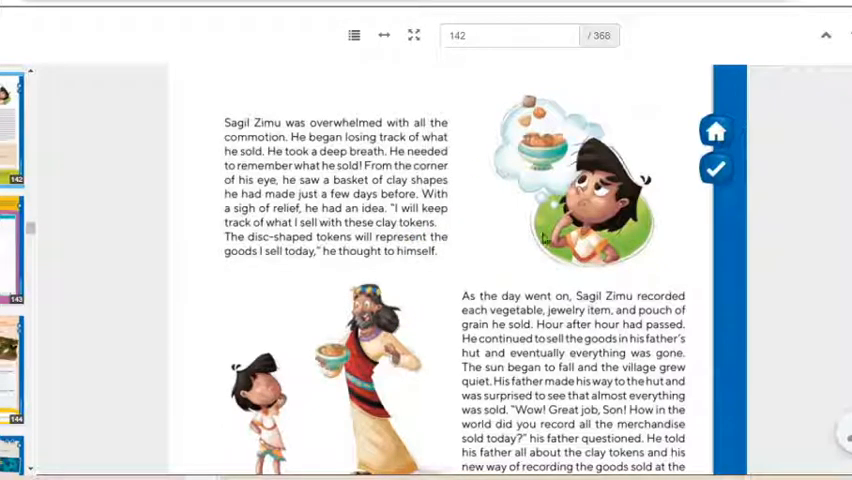
scroll(down, 3)
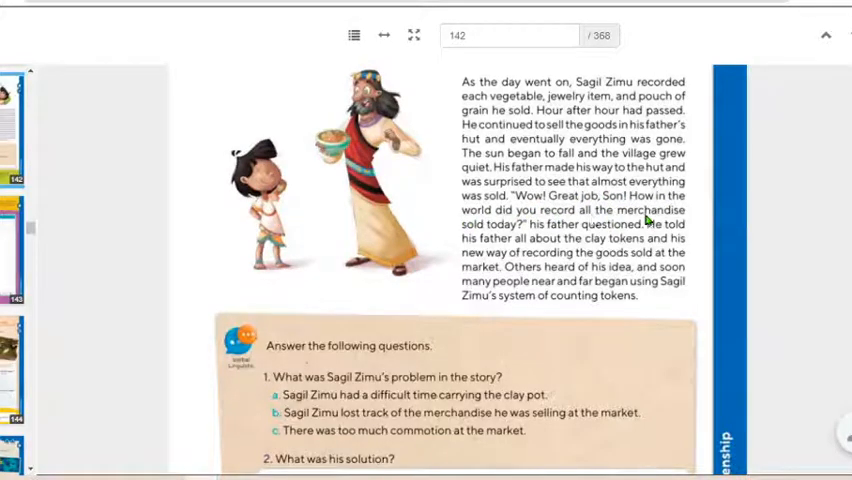
mouse_move(515, 242)
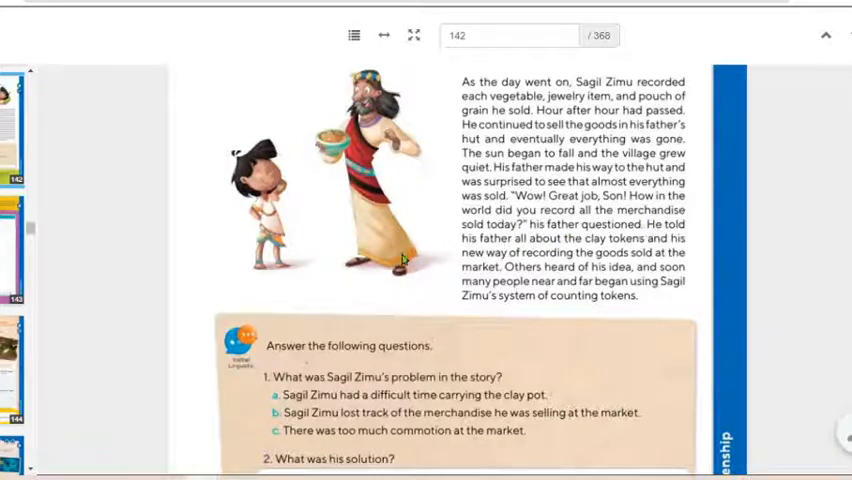
mouse_move(635, 252)
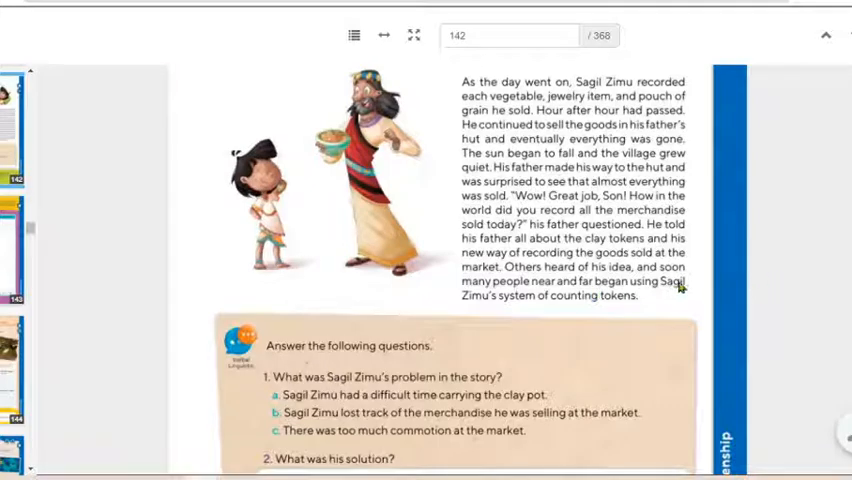
scroll(up, 3)
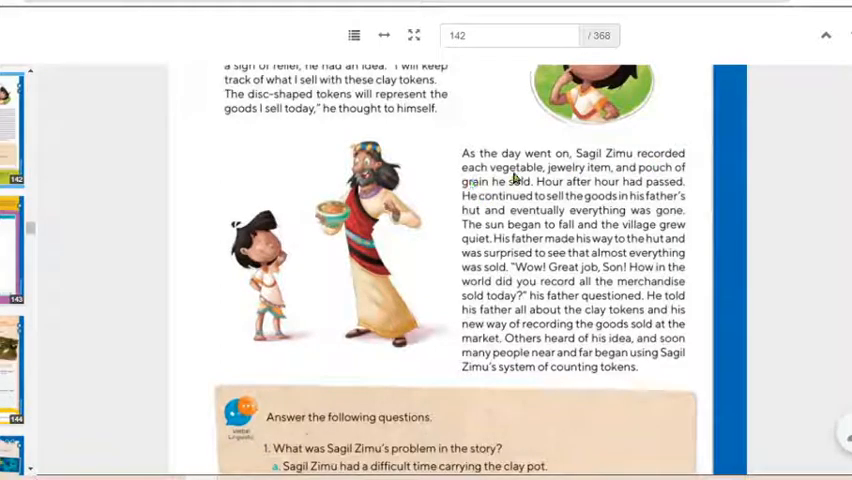
mouse_move(333, 197)
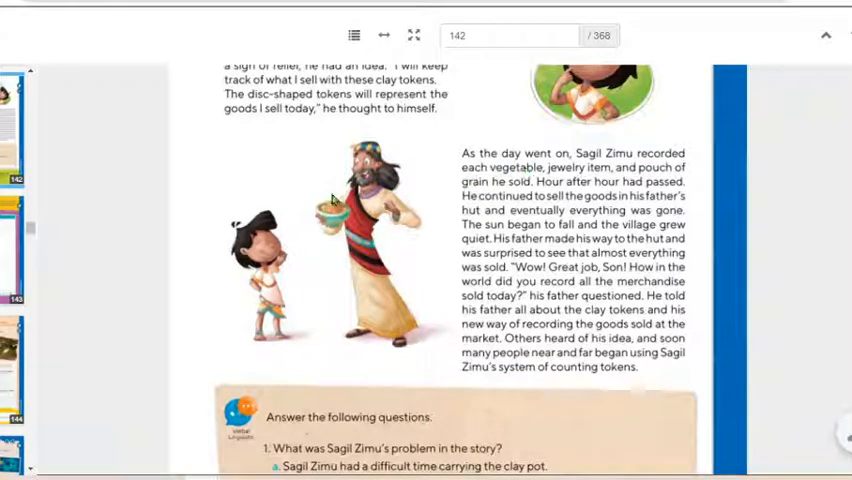
mouse_move(330, 225)
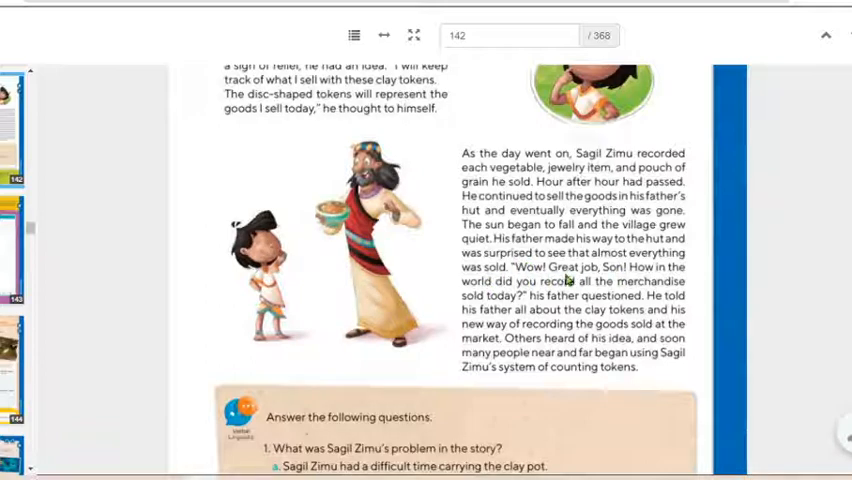
mouse_move(513, 307)
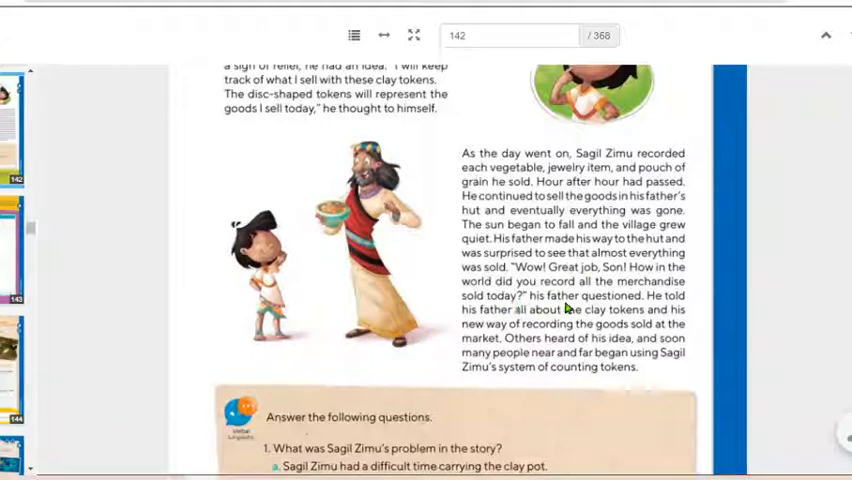
mouse_move(388, 295)
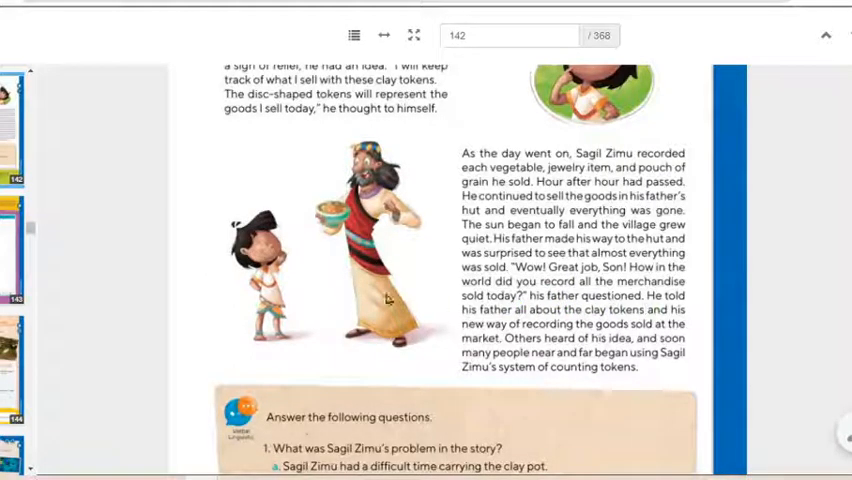
mouse_move(332, 186)
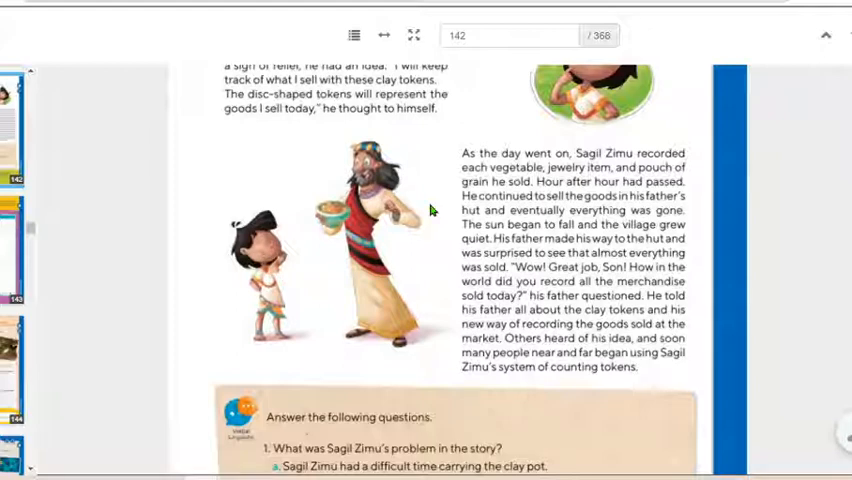
mouse_move(648, 117)
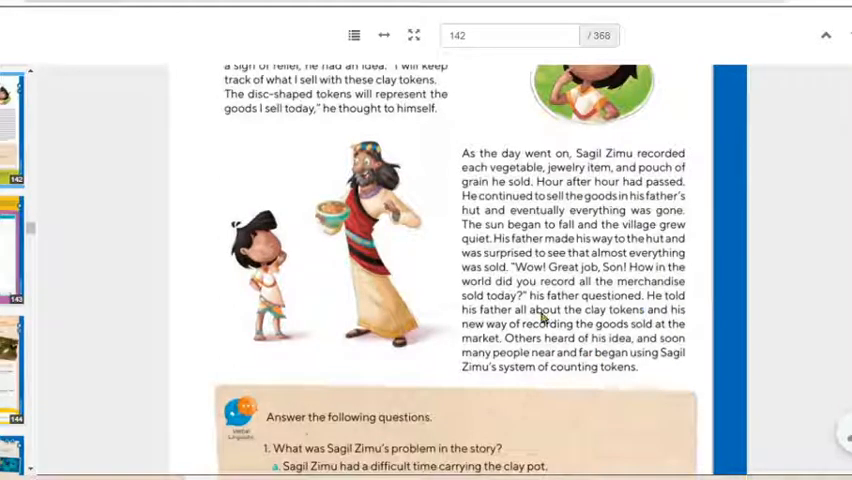
scroll(down, 3)
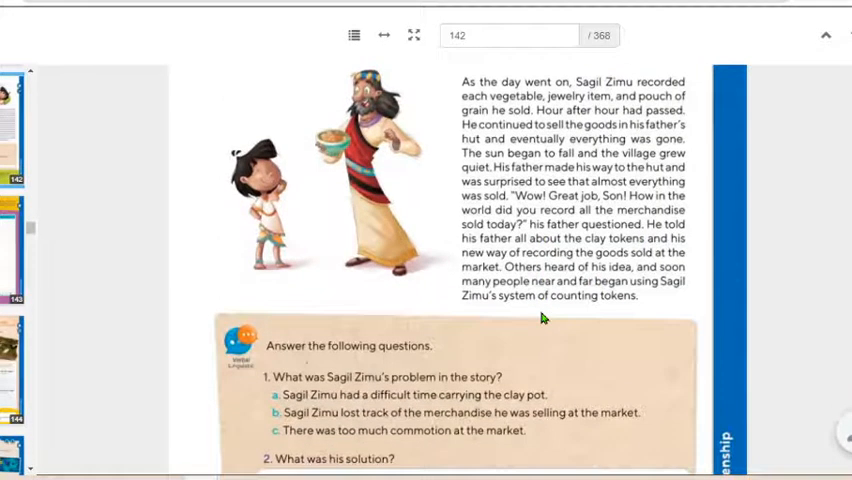
scroll(down, 3)
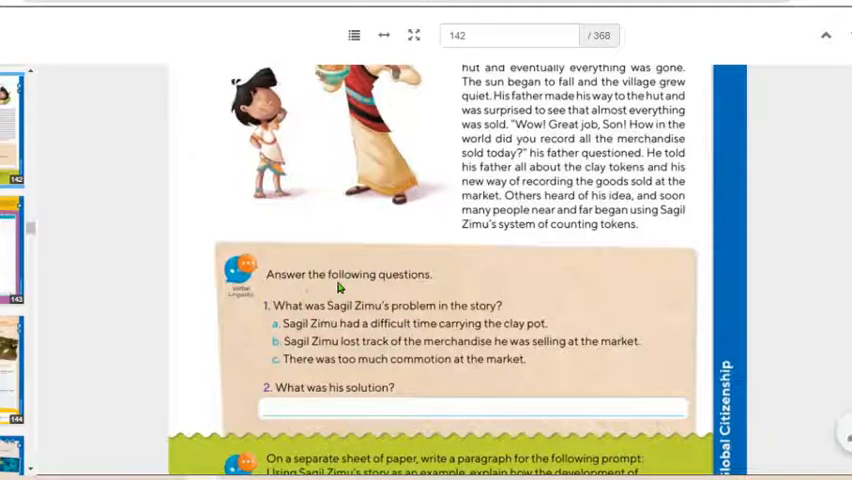
mouse_move(283, 207)
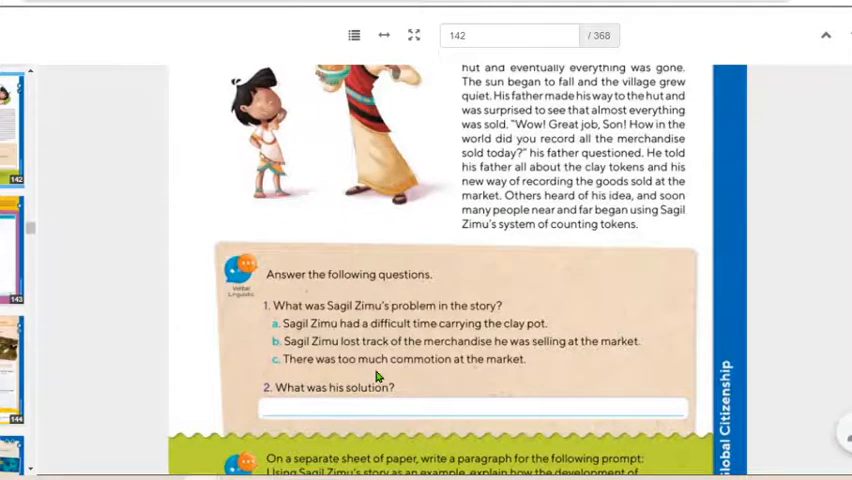
scroll(up, 3)
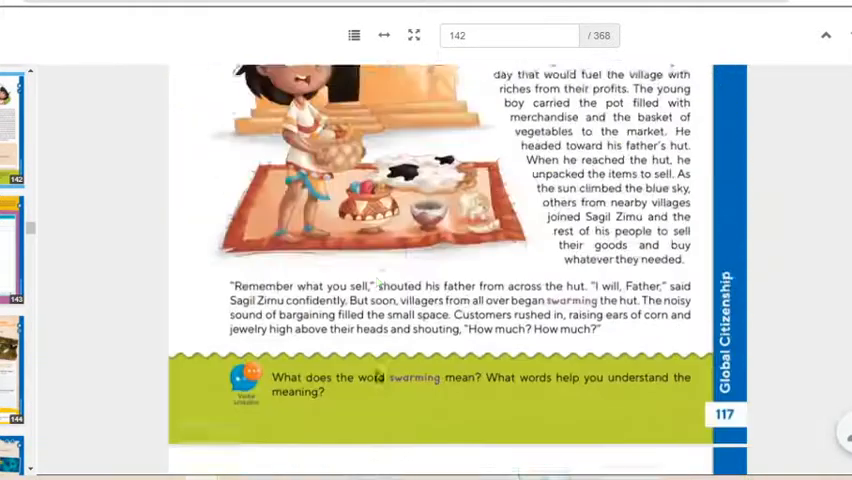
scroll(up, 3)
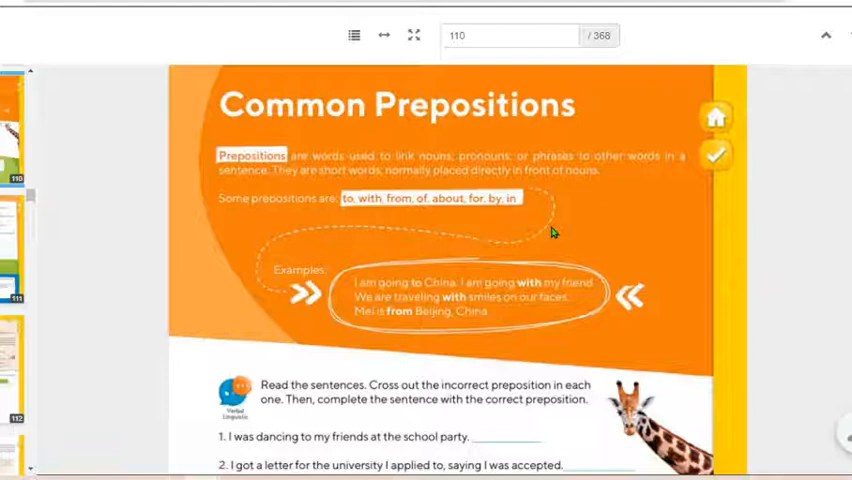
mouse_move(505, 225)
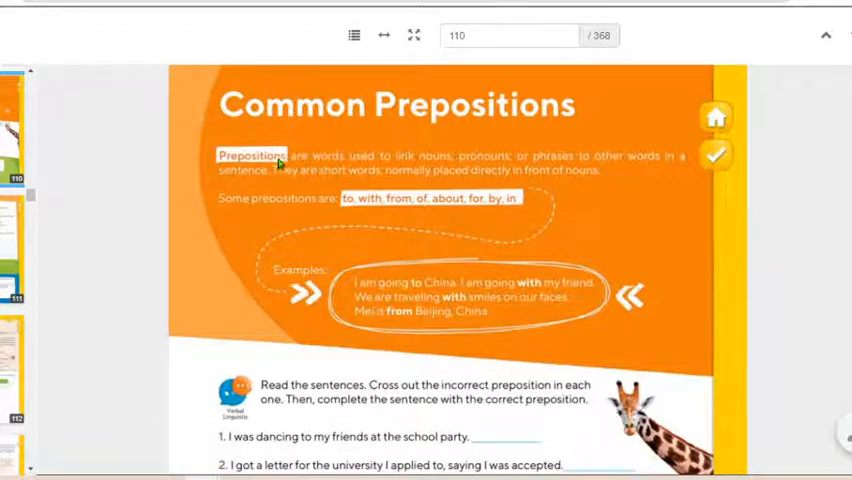
mouse_move(393, 168)
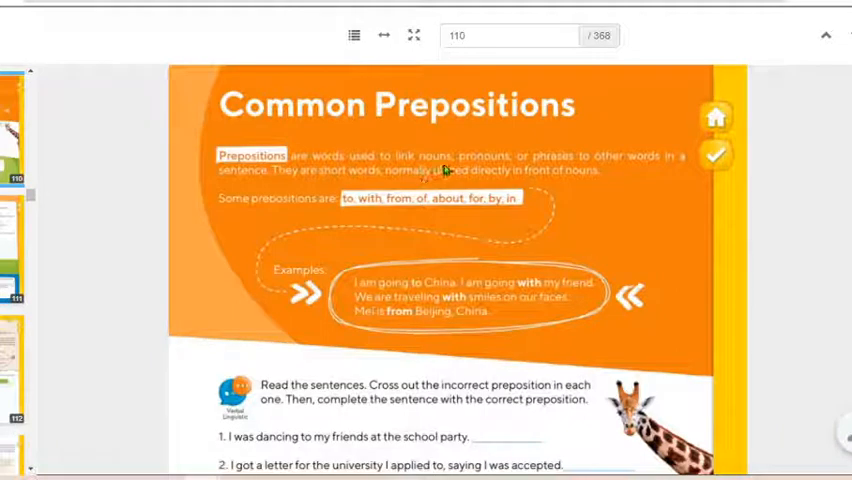
mouse_move(650, 167)
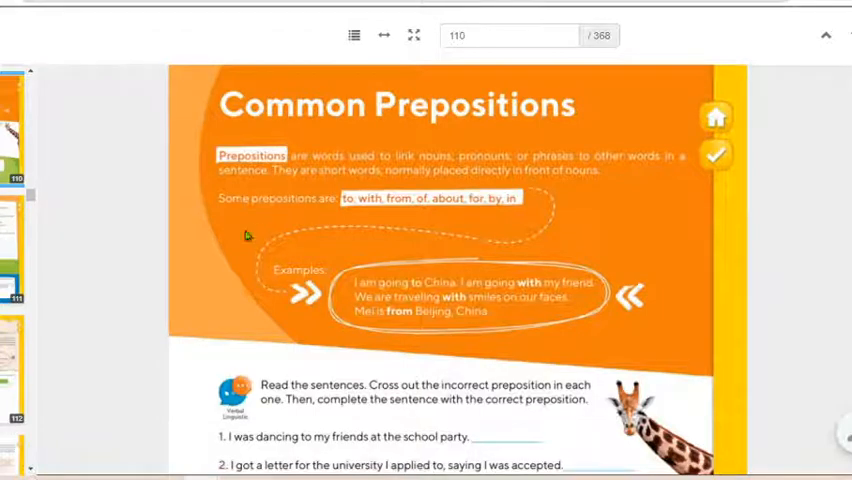
mouse_move(358, 207)
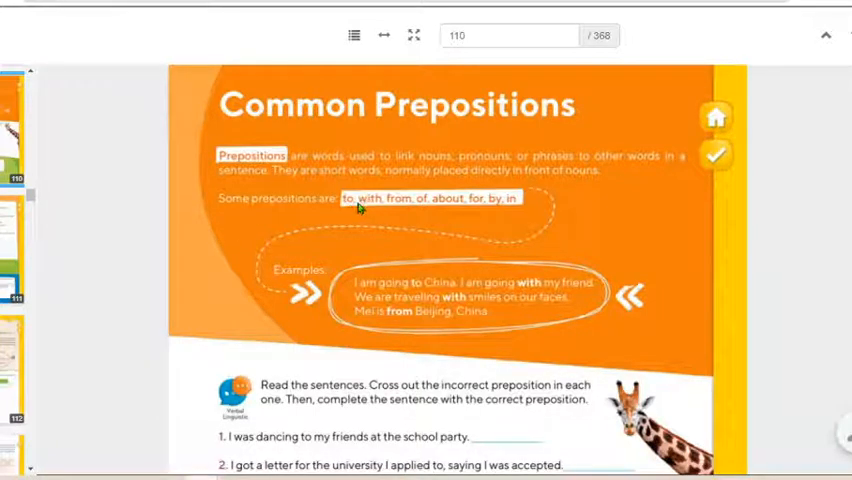
mouse_move(347, 204)
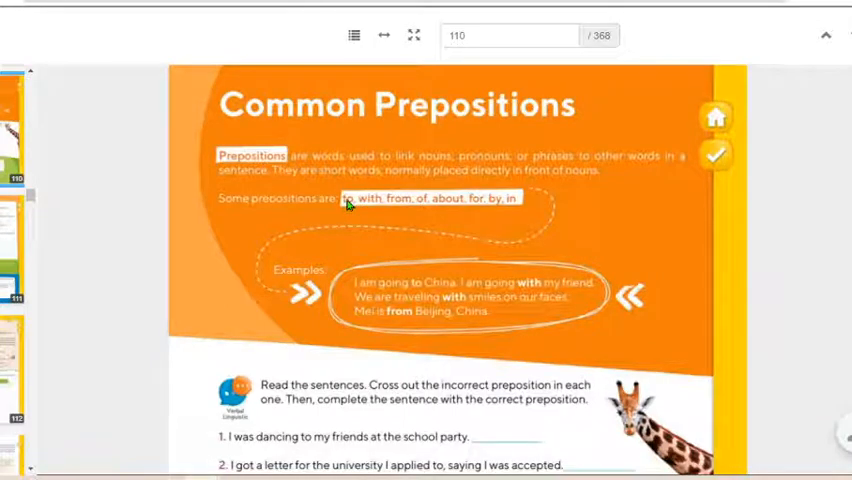
mouse_move(335, 219)
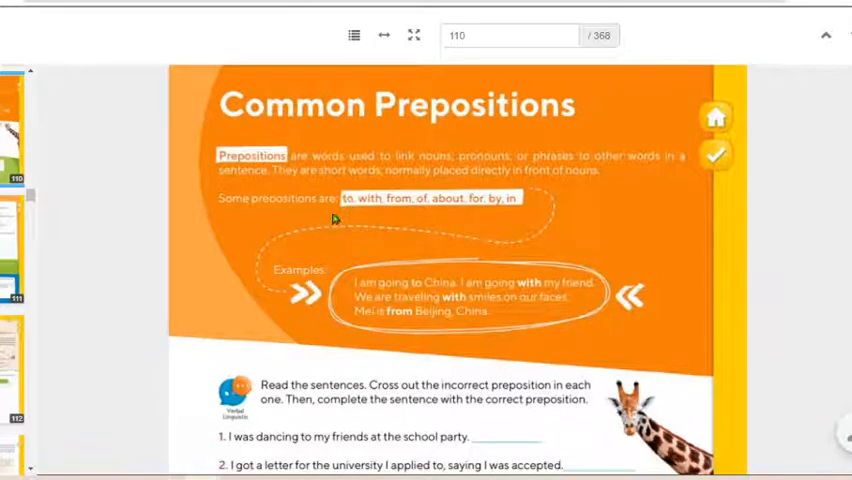
mouse_move(344, 204)
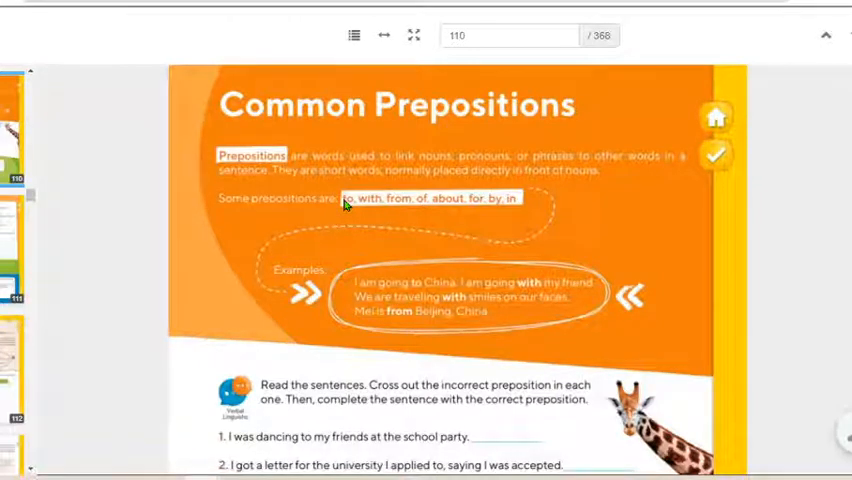
mouse_move(355, 224)
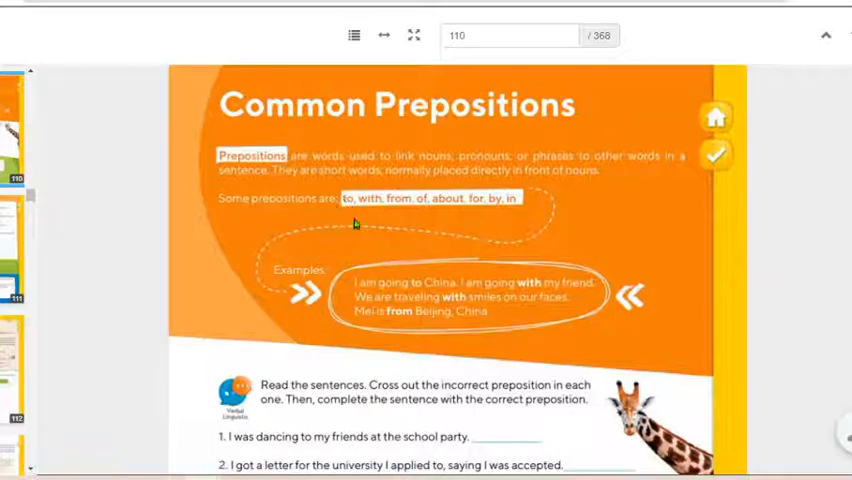
mouse_move(363, 213)
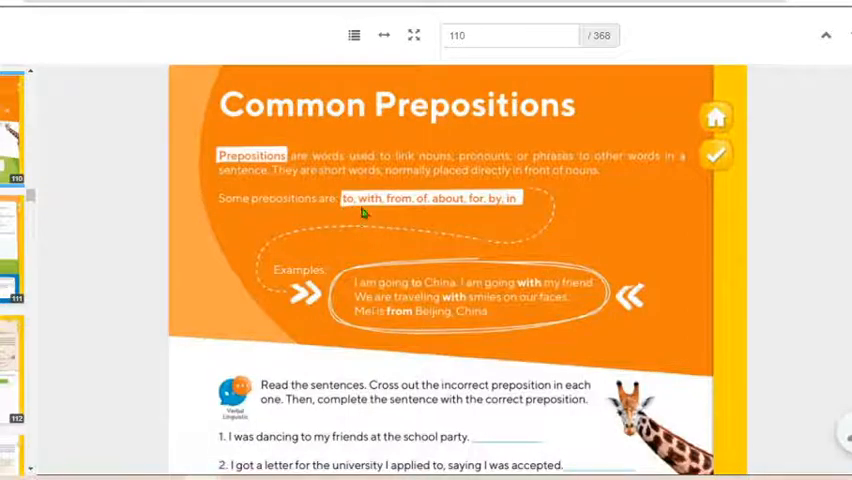
mouse_move(364, 200)
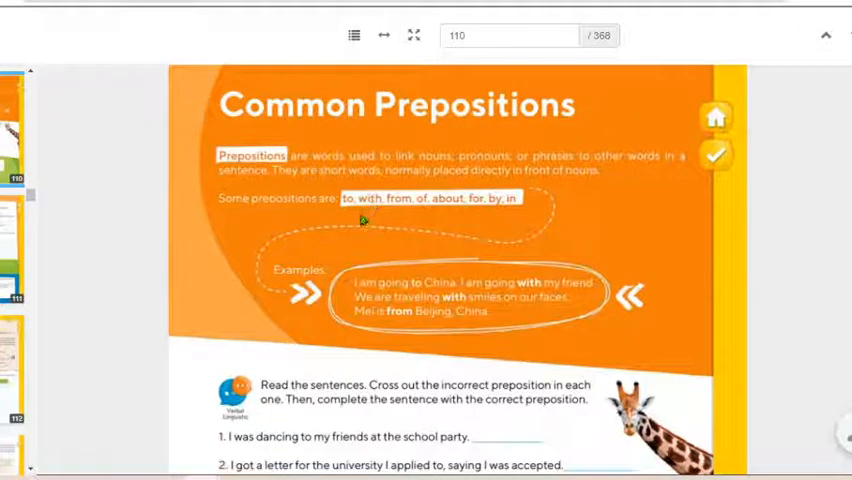
mouse_move(347, 207)
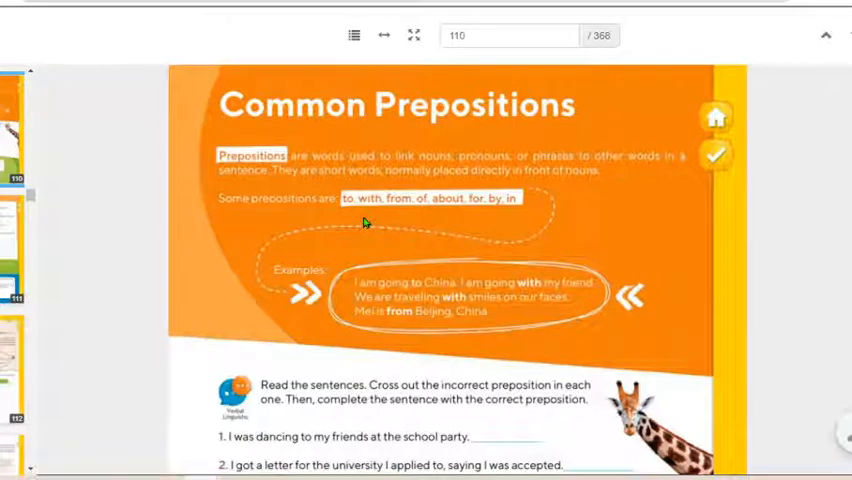
mouse_move(410, 202)
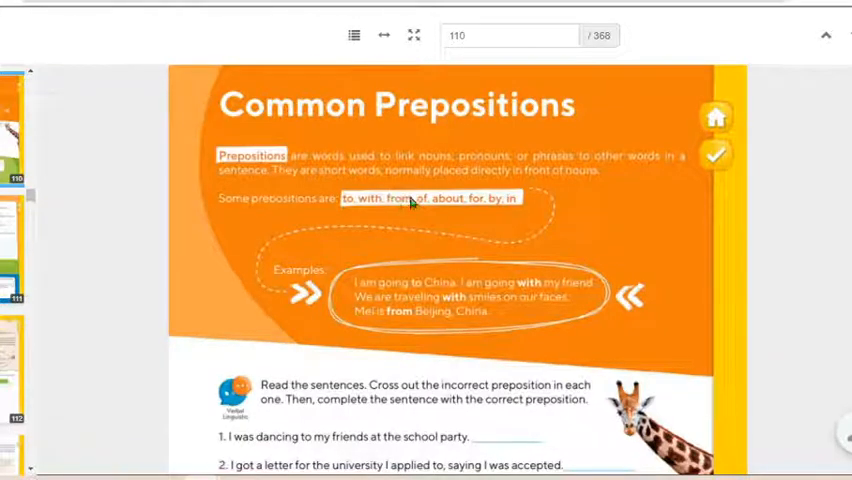
mouse_move(390, 217)
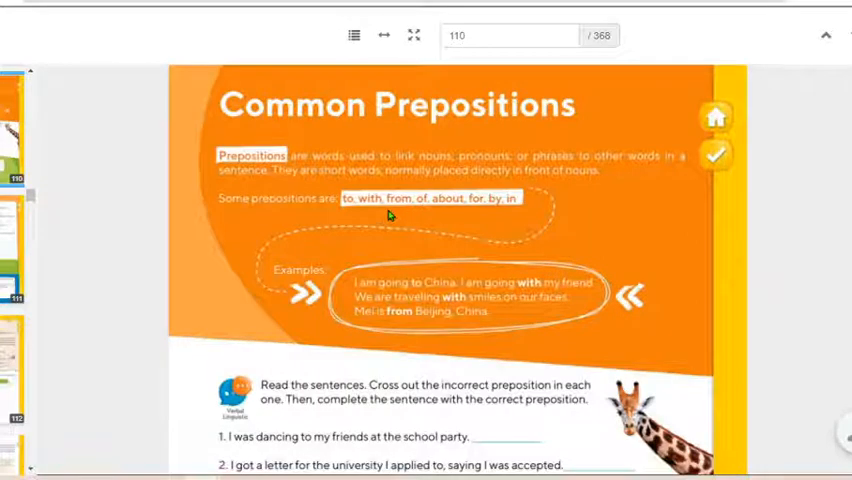
mouse_move(396, 217)
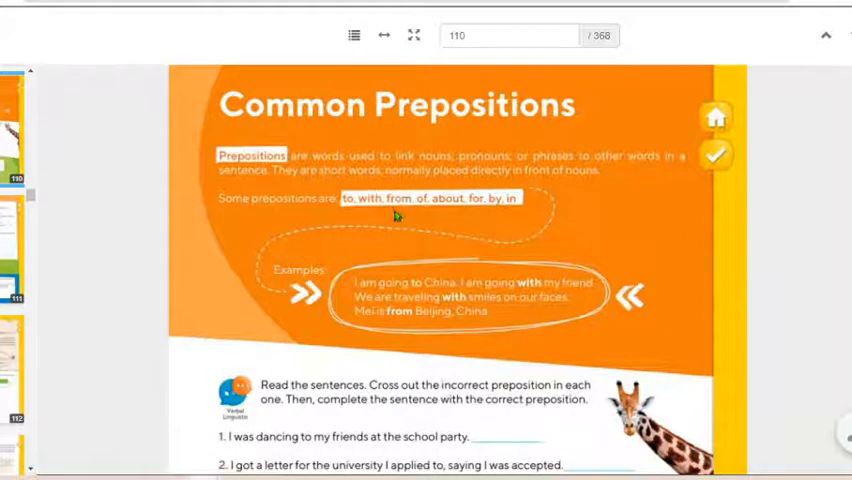
mouse_move(444, 220)
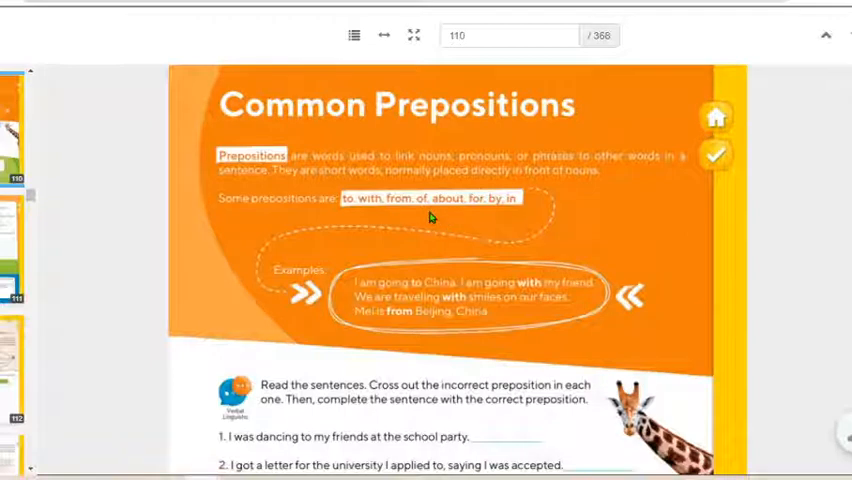
mouse_move(410, 200)
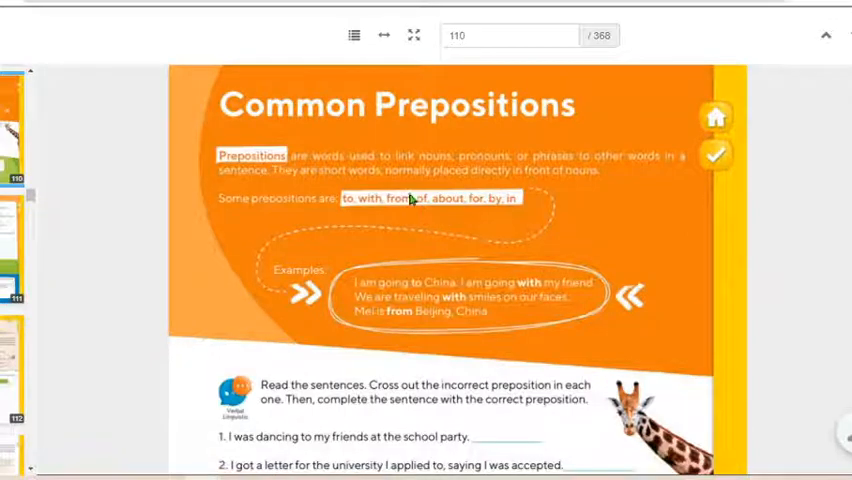
mouse_move(415, 219)
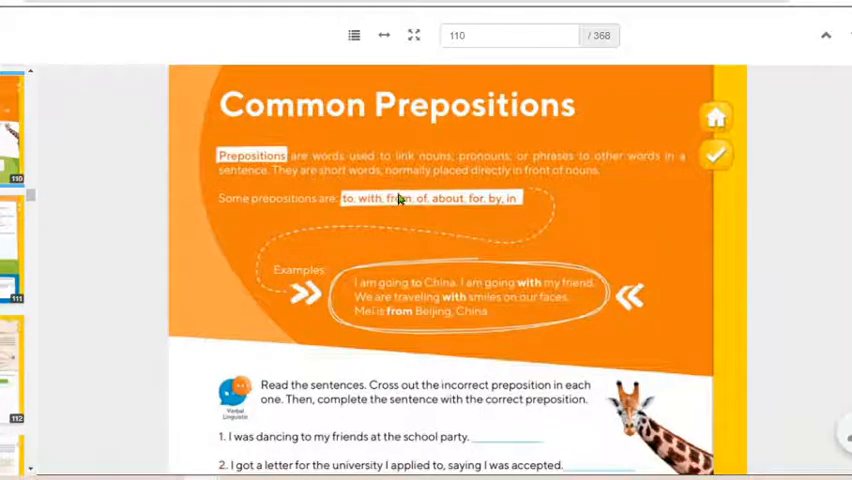
mouse_move(400, 198)
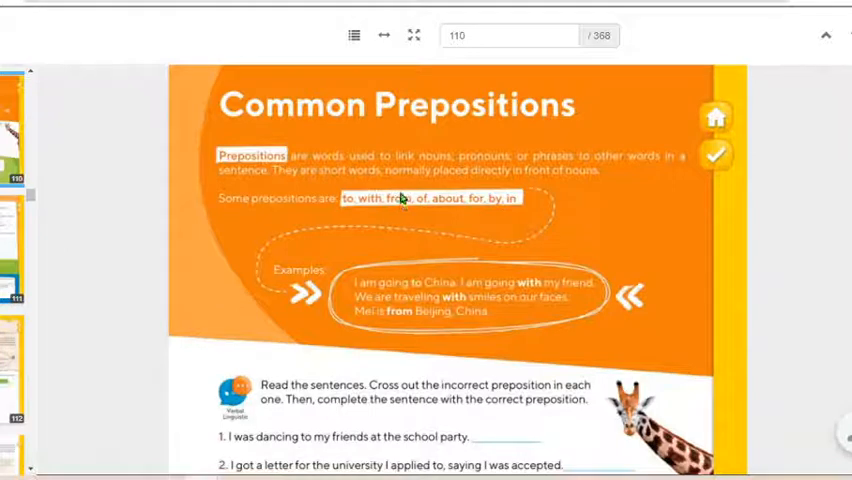
mouse_move(400, 214)
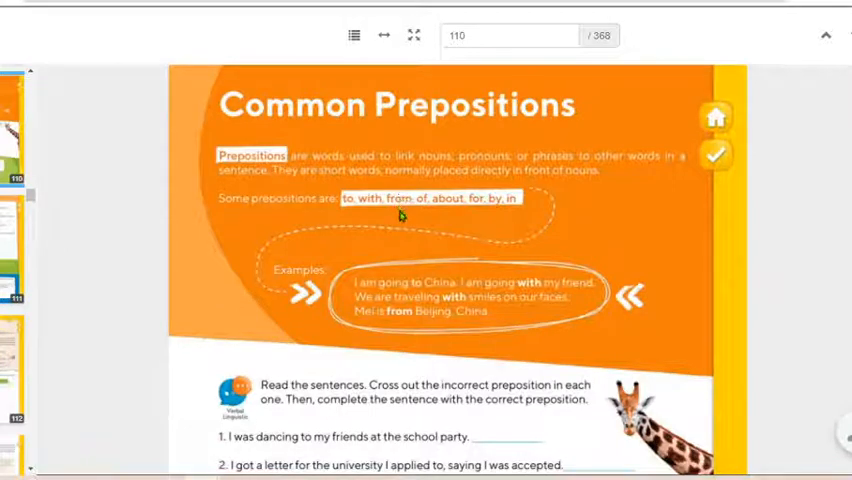
mouse_move(400, 192)
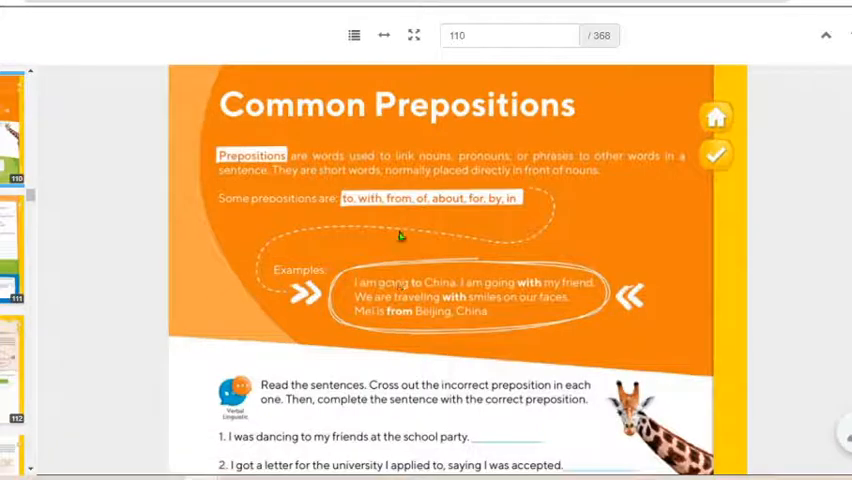
mouse_move(445, 302)
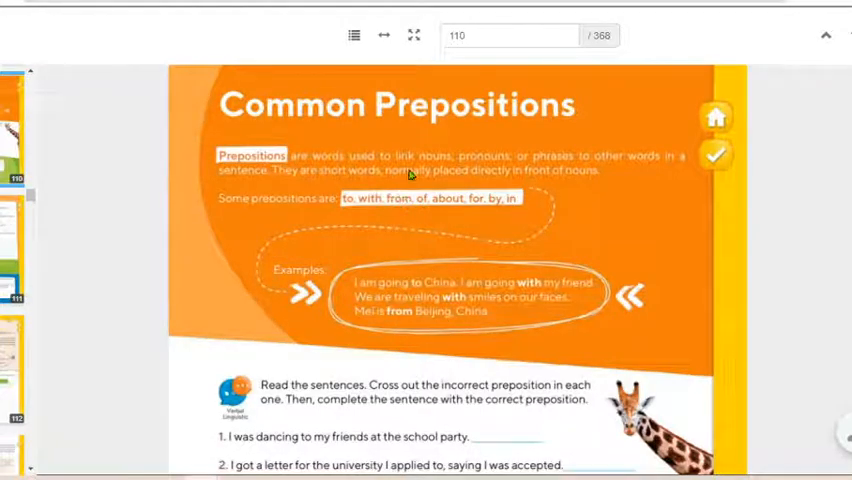
mouse_move(397, 218)
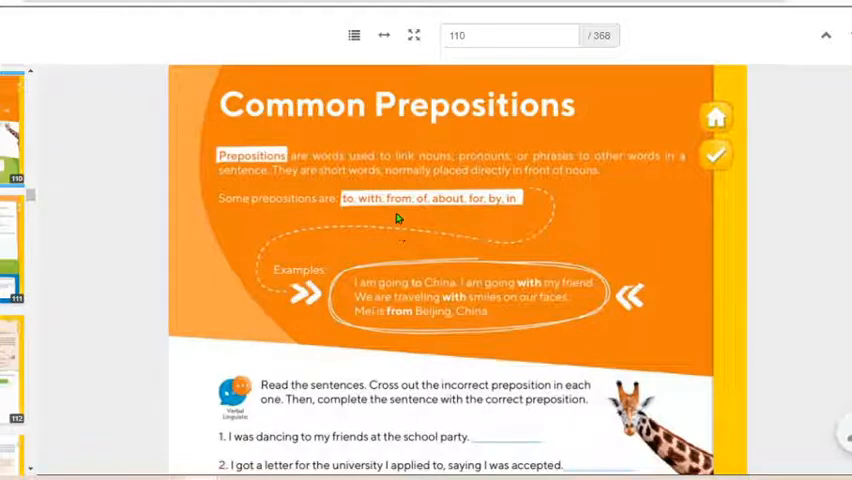
mouse_move(477, 242)
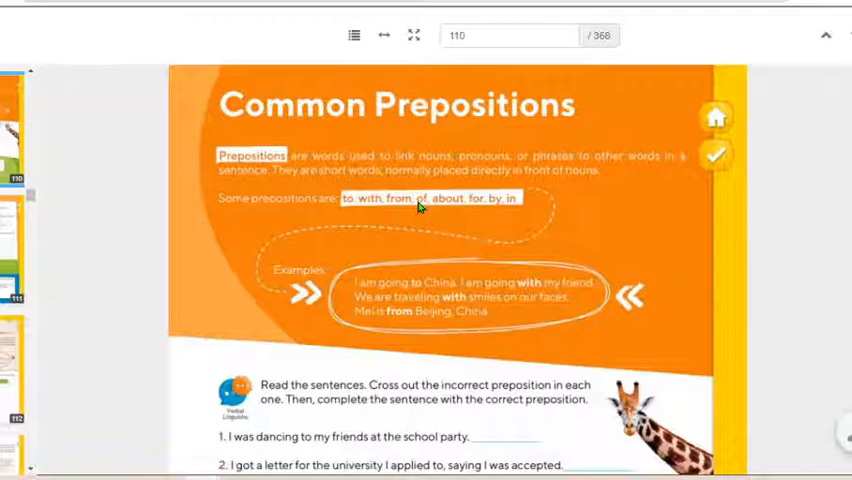
mouse_move(421, 198)
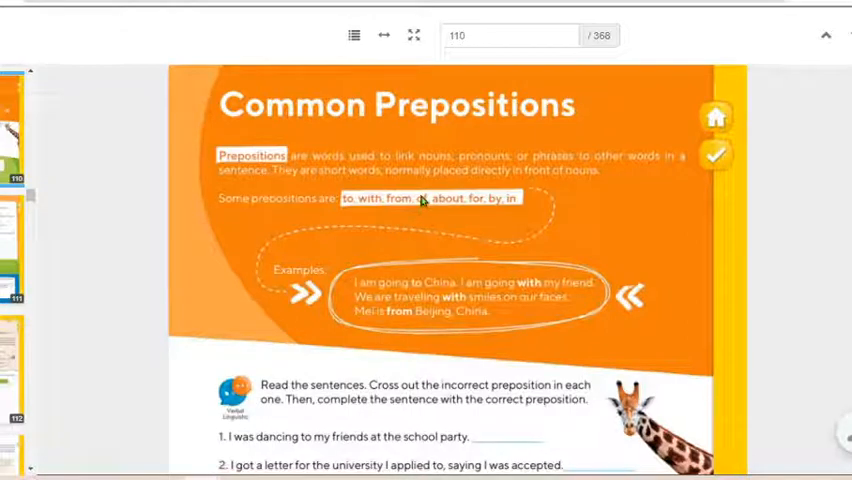
mouse_move(419, 208)
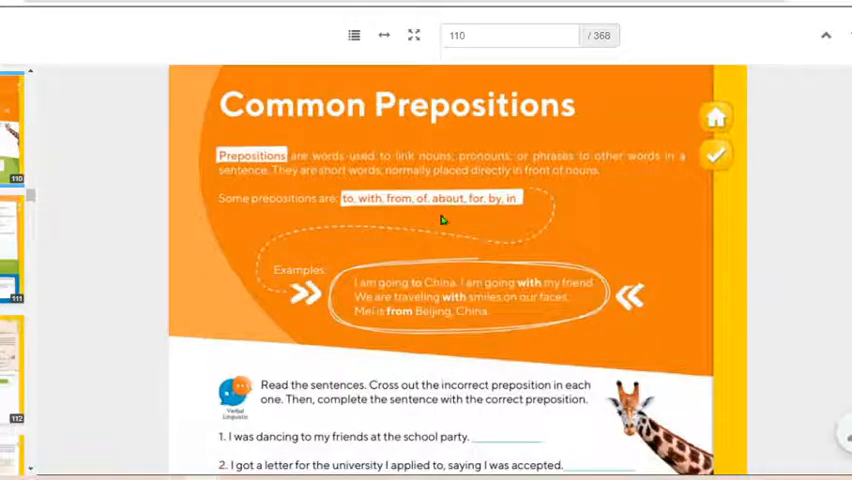
mouse_move(420, 202)
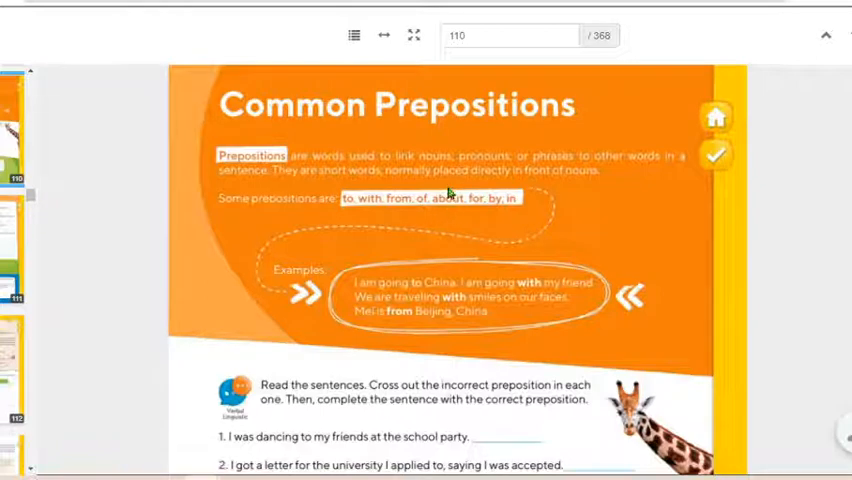
mouse_move(458, 222)
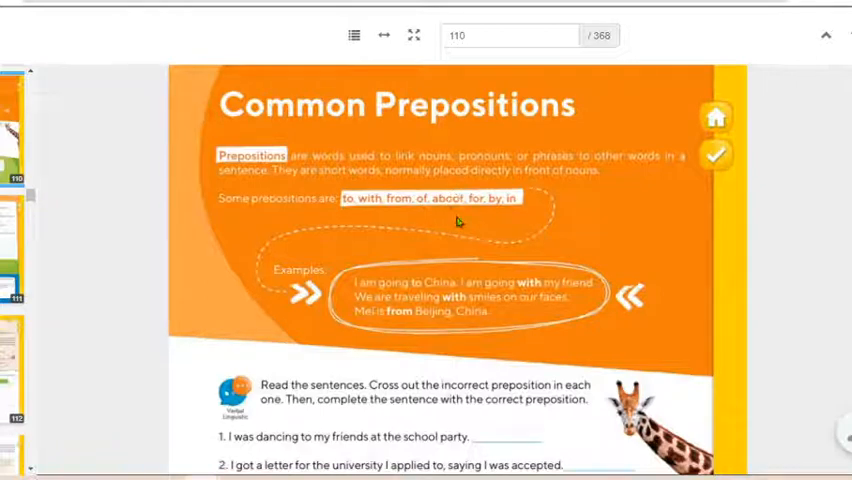
mouse_move(465, 208)
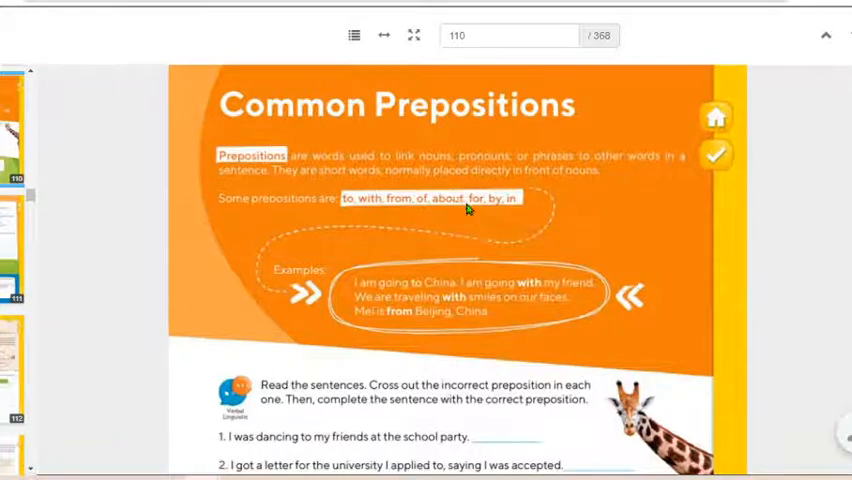
mouse_move(475, 193)
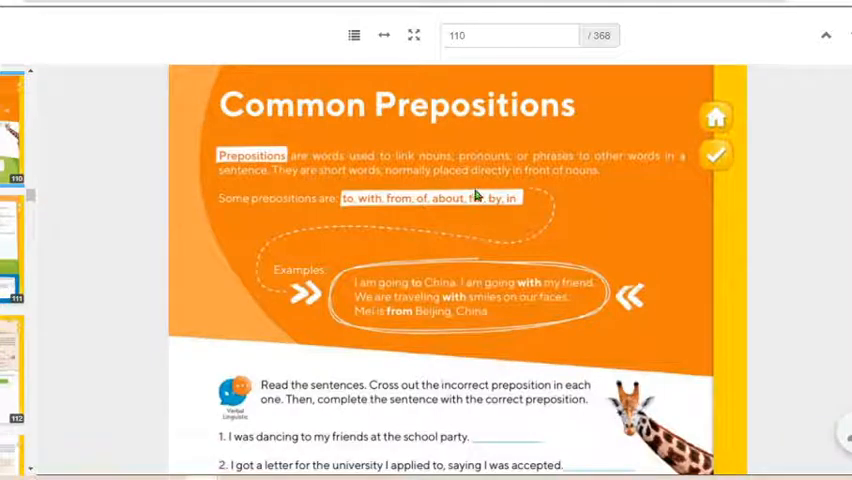
mouse_move(478, 225)
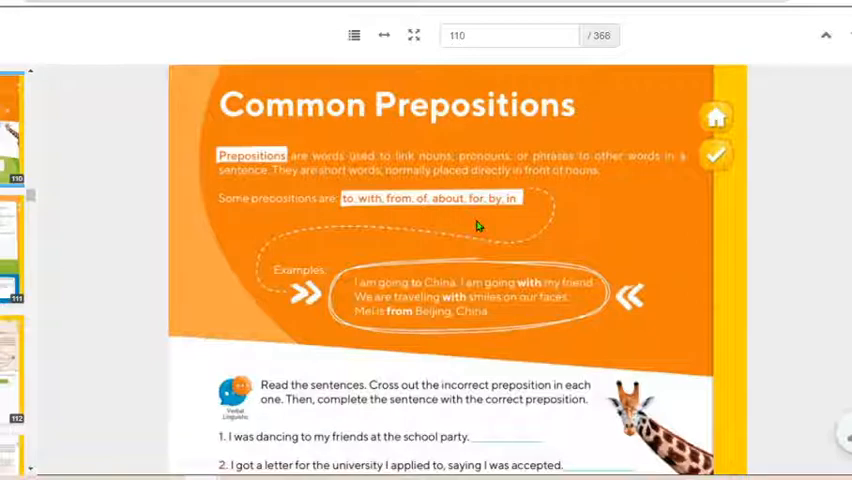
mouse_move(408, 197)
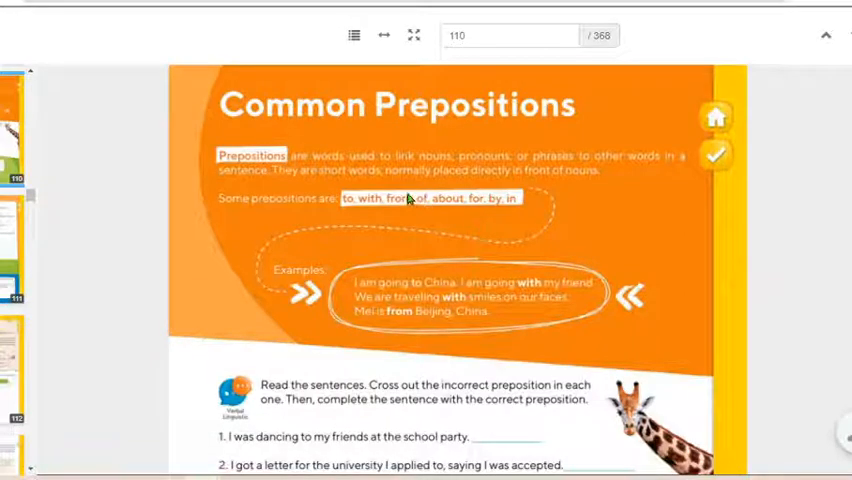
mouse_move(478, 168)
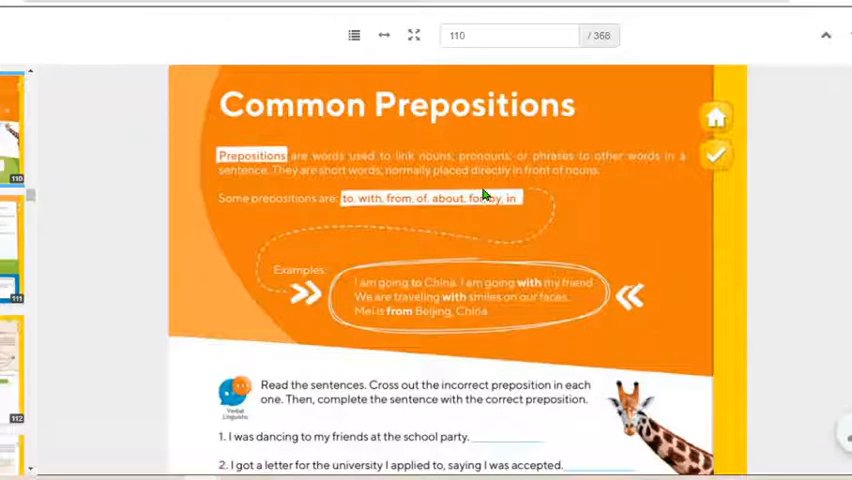
mouse_move(540, 175)
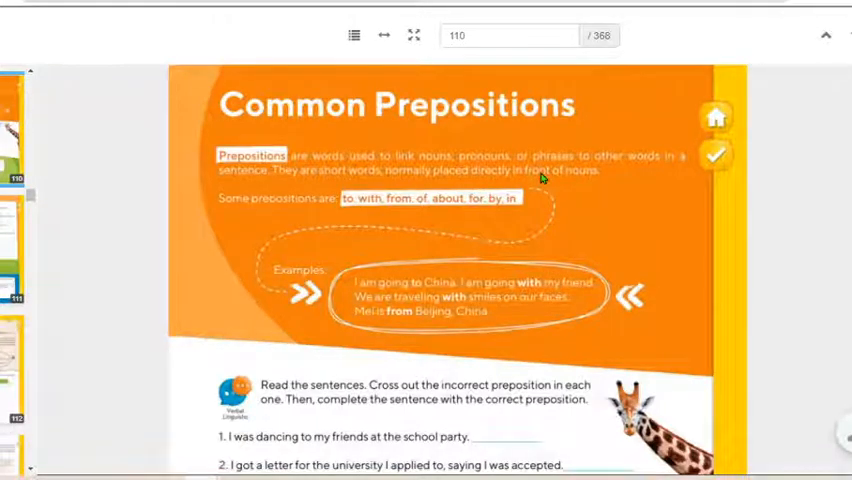
mouse_move(500, 198)
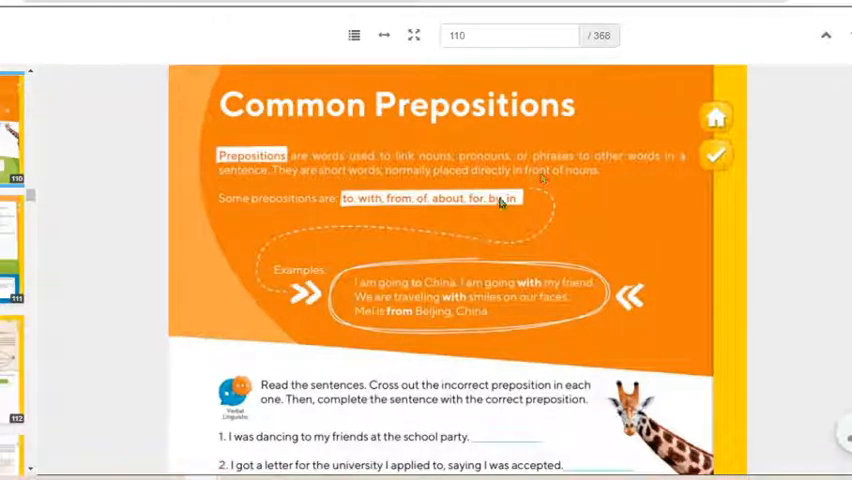
mouse_move(520, 215)
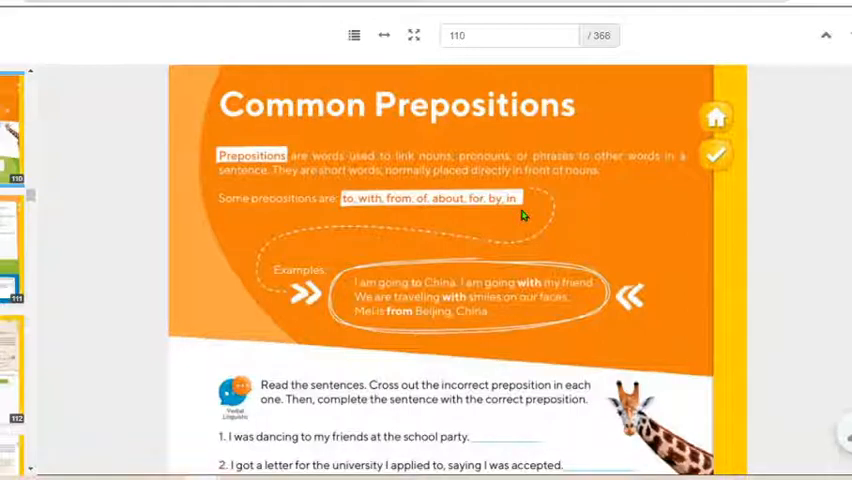
mouse_move(490, 227)
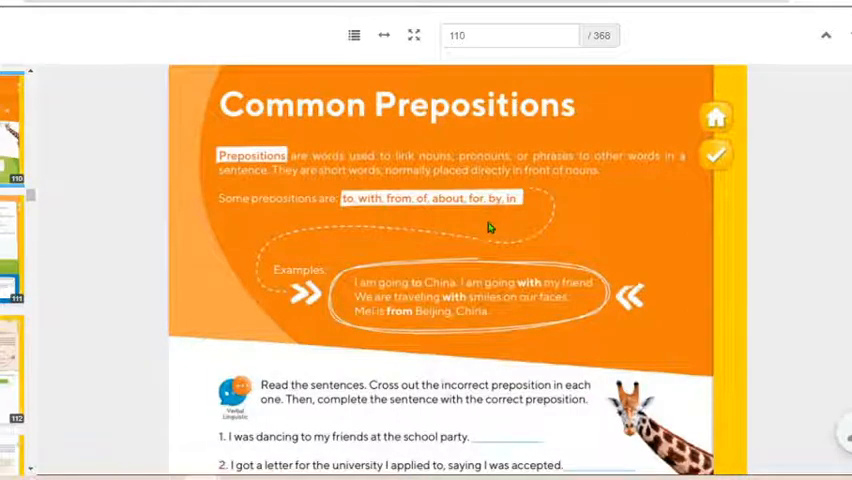
mouse_move(493, 198)
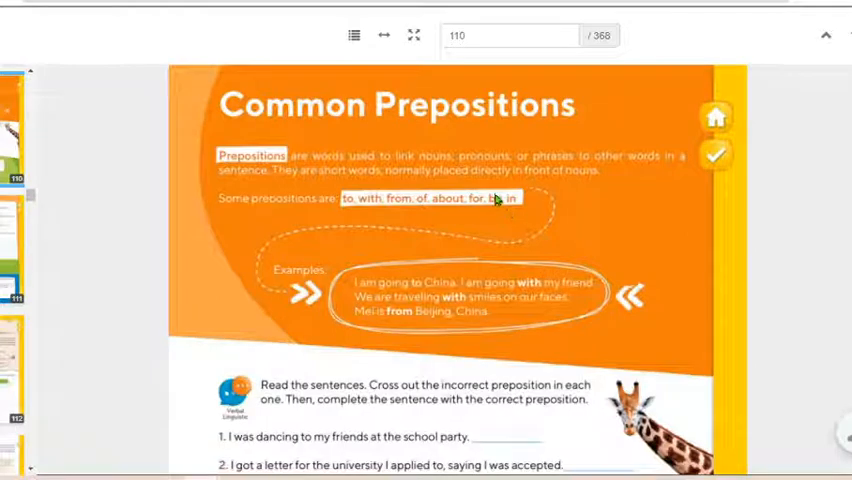
mouse_move(477, 230)
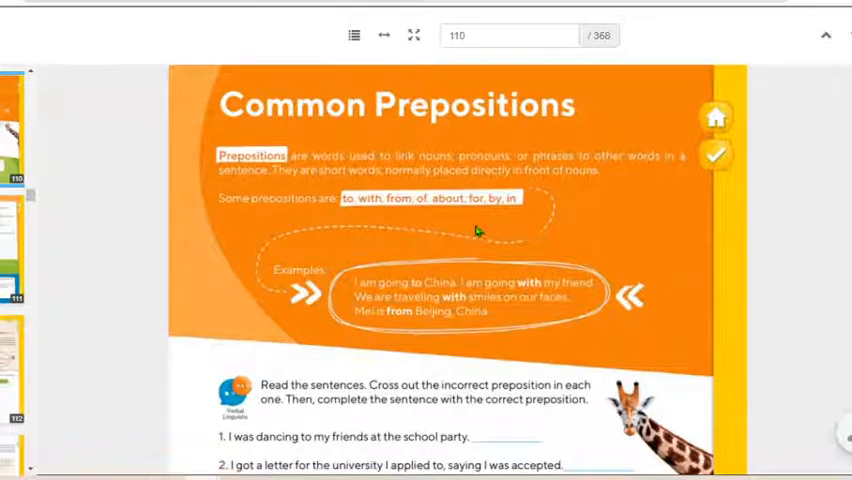
mouse_move(432, 231)
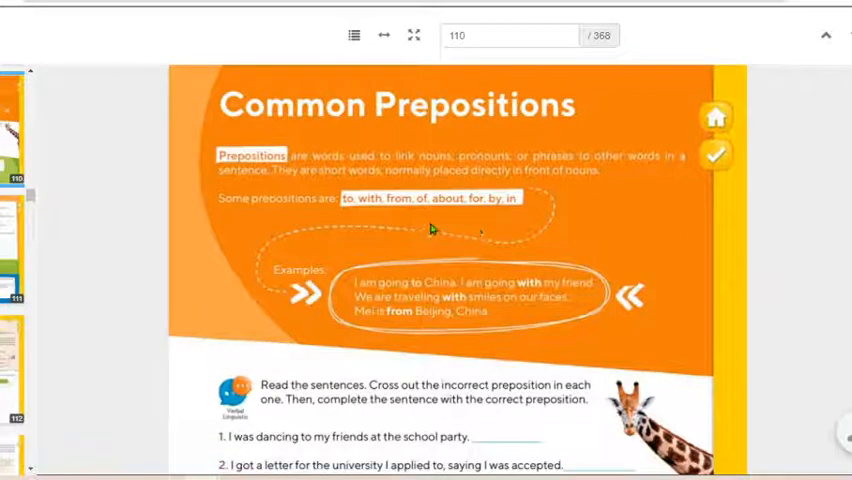
mouse_move(492, 223)
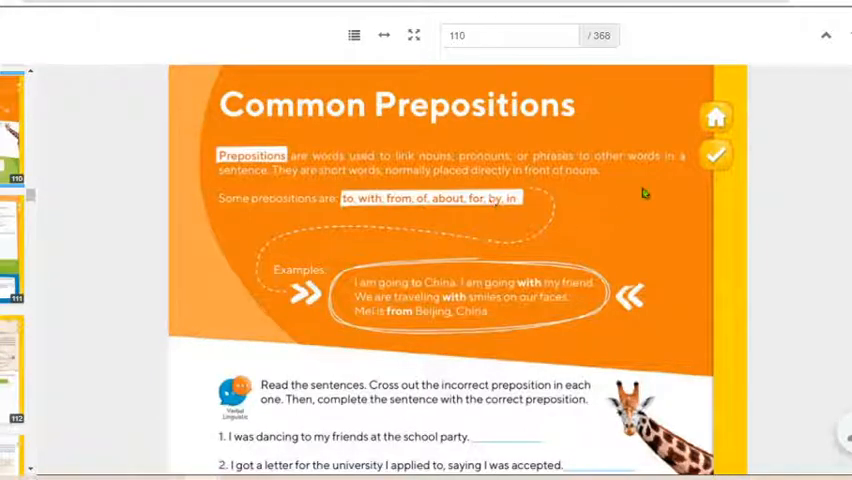
mouse_move(482, 228)
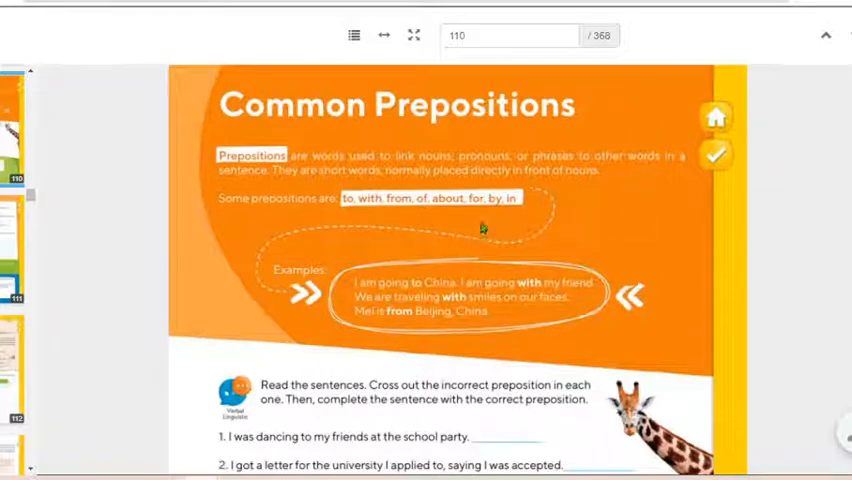
mouse_move(510, 213)
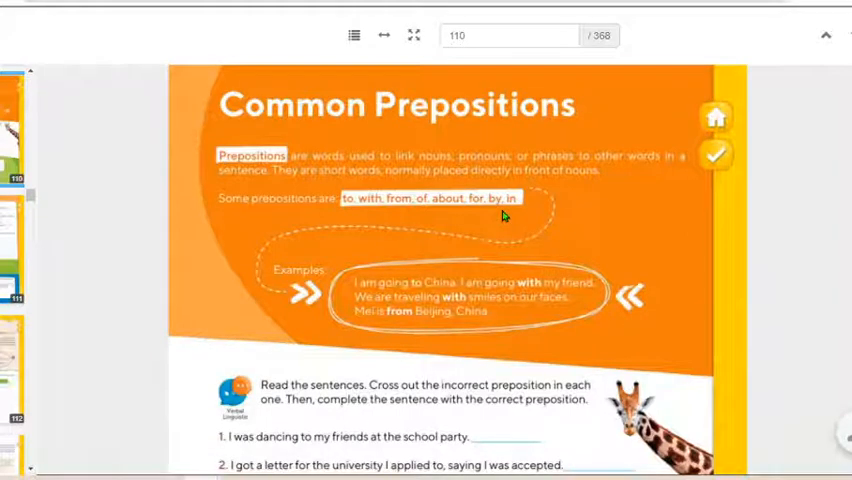
scroll(down, 3)
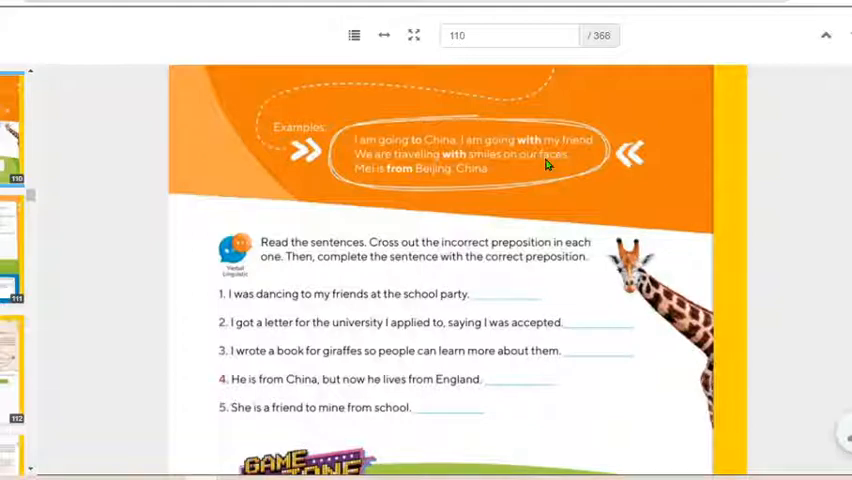
mouse_move(448, 175)
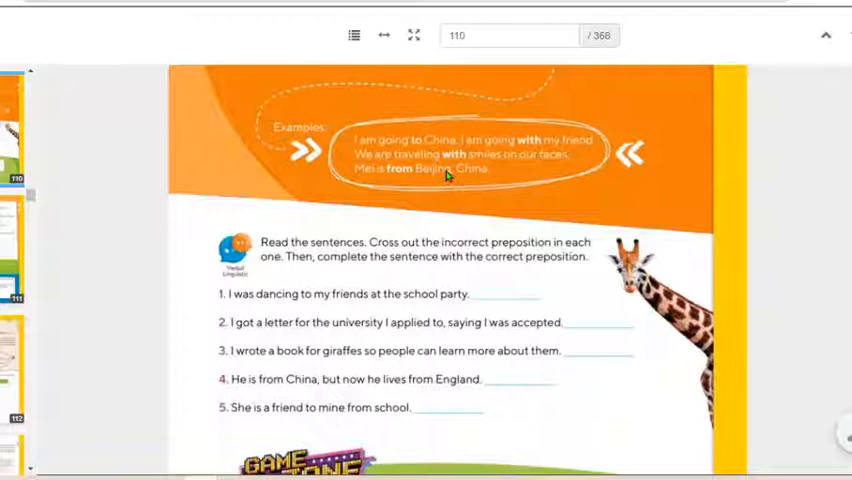
mouse_move(352, 215)
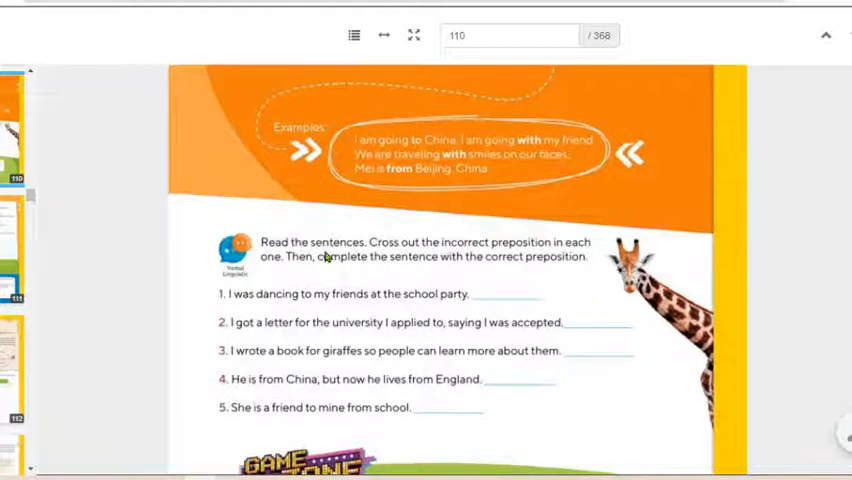
mouse_move(438, 249)
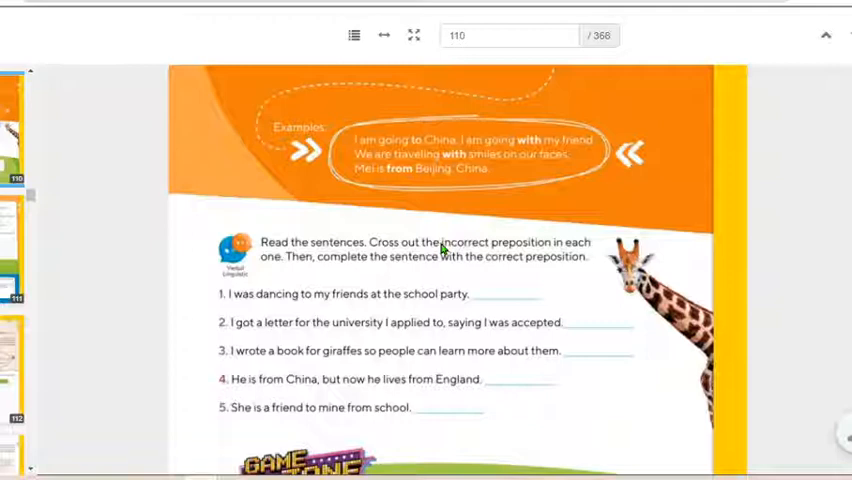
mouse_move(405, 276)
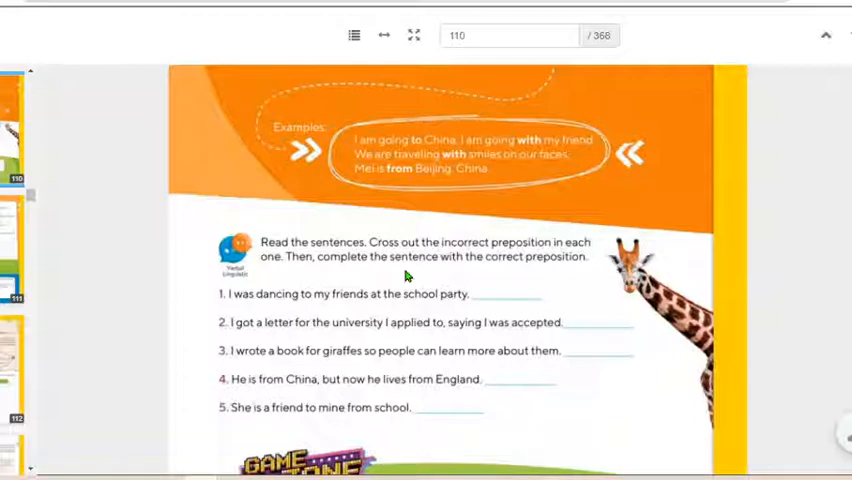
mouse_move(318, 260)
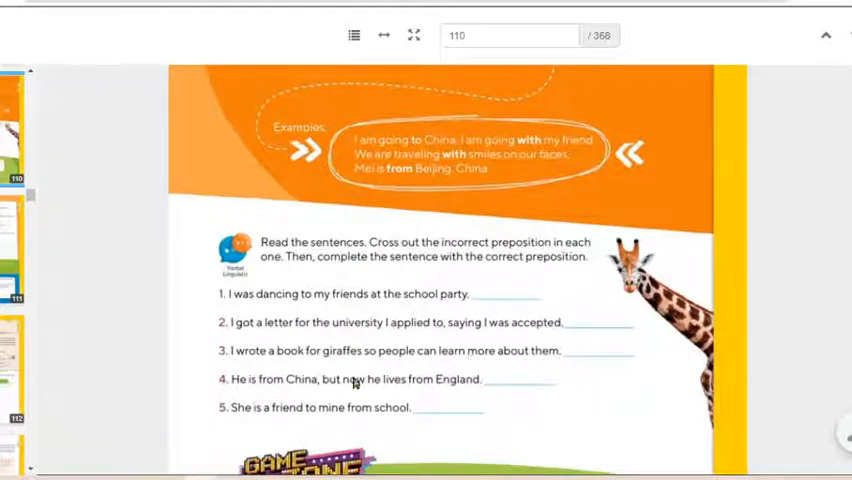
mouse_move(507, 265)
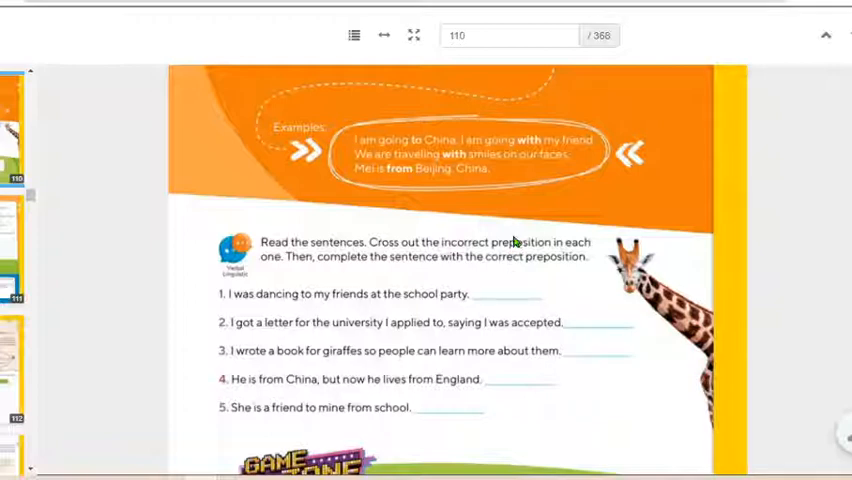
mouse_move(357, 311)
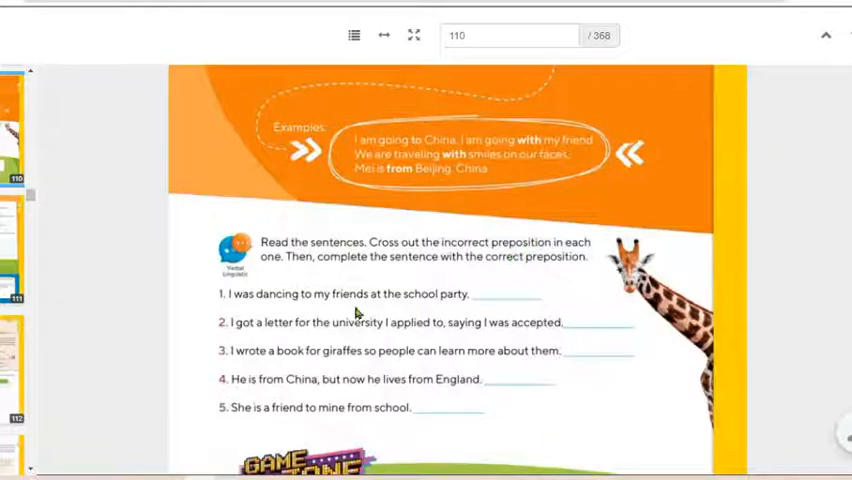
mouse_move(265, 353)
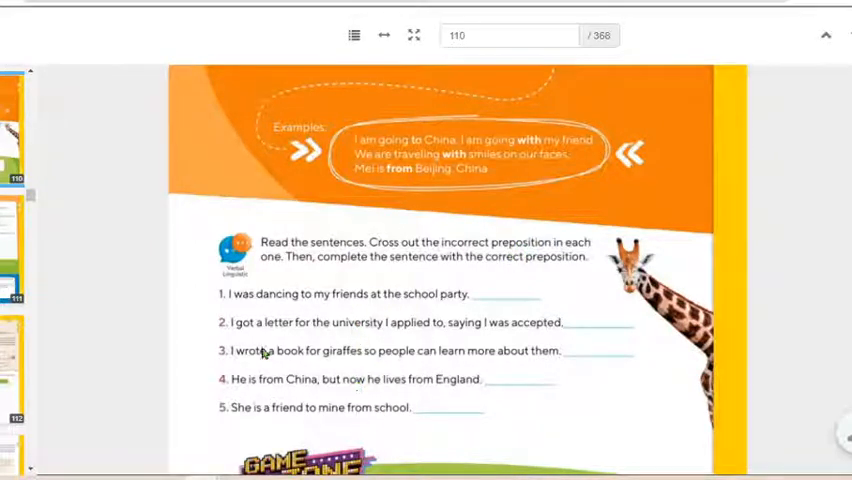
mouse_move(385, 352)
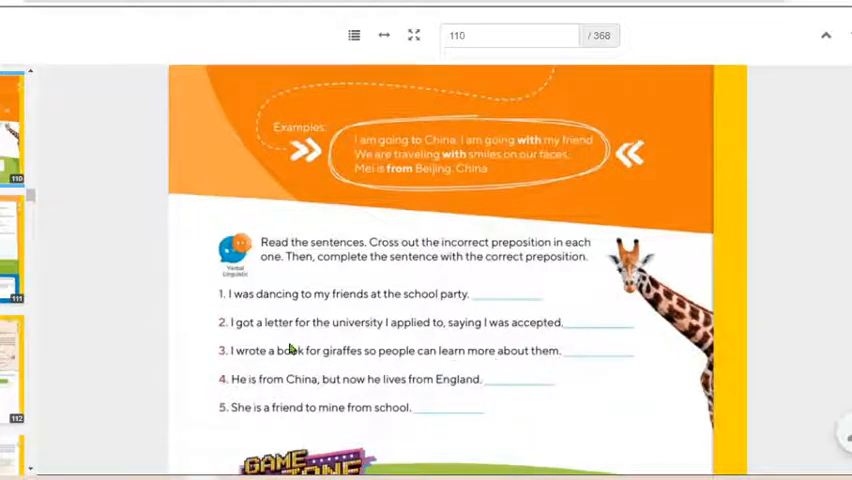
mouse_move(320, 340)
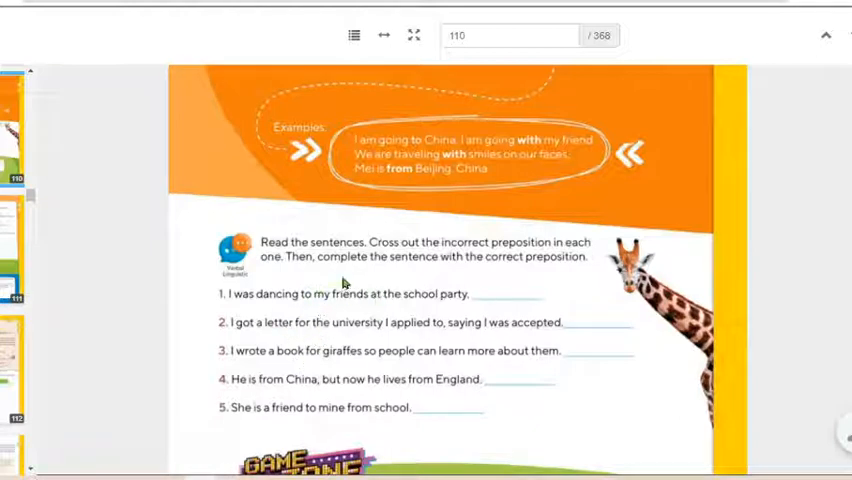
mouse_move(435, 270)
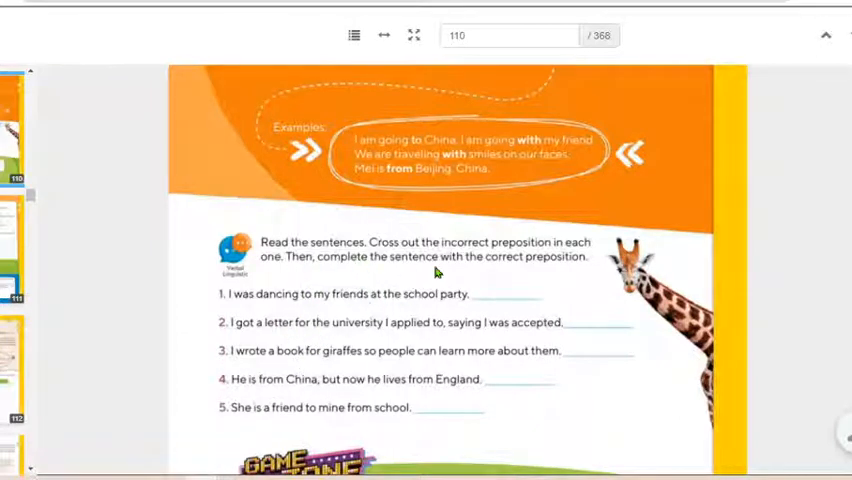
scroll(up, 3)
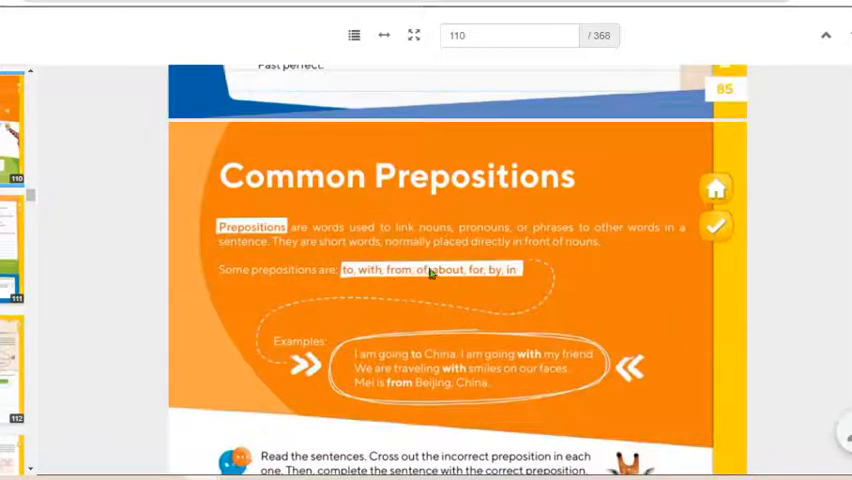
scroll(down, 3)
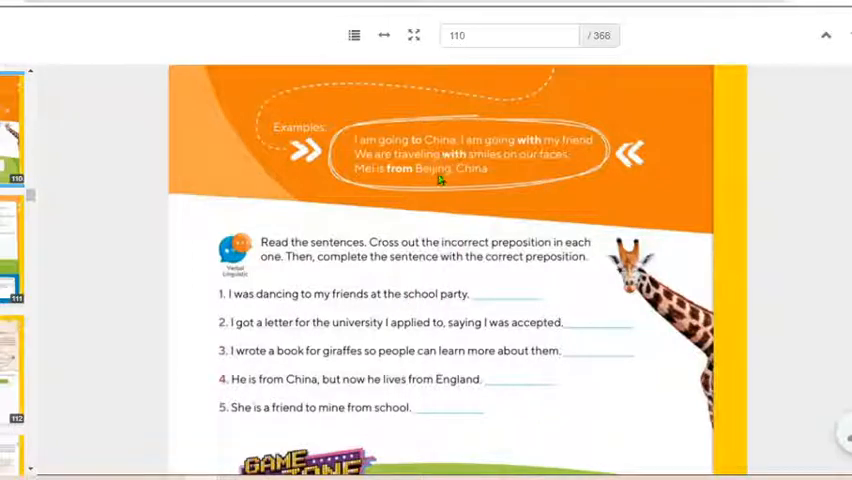
mouse_move(505, 297)
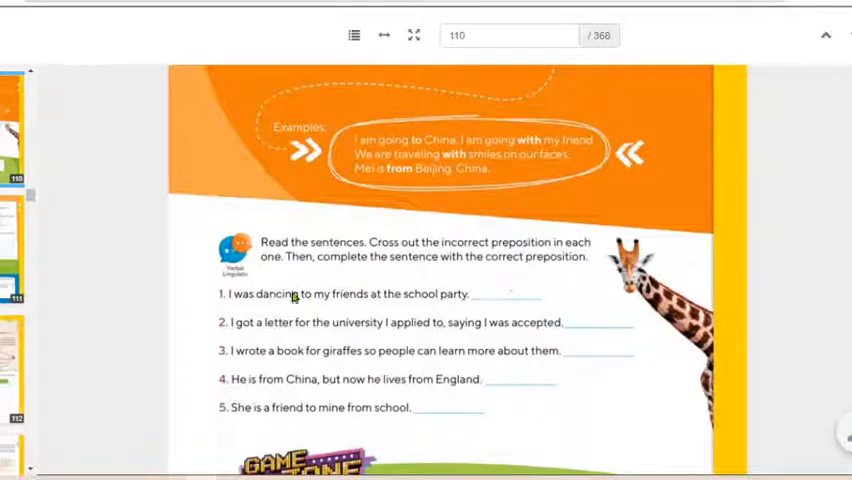
scroll(down, 3)
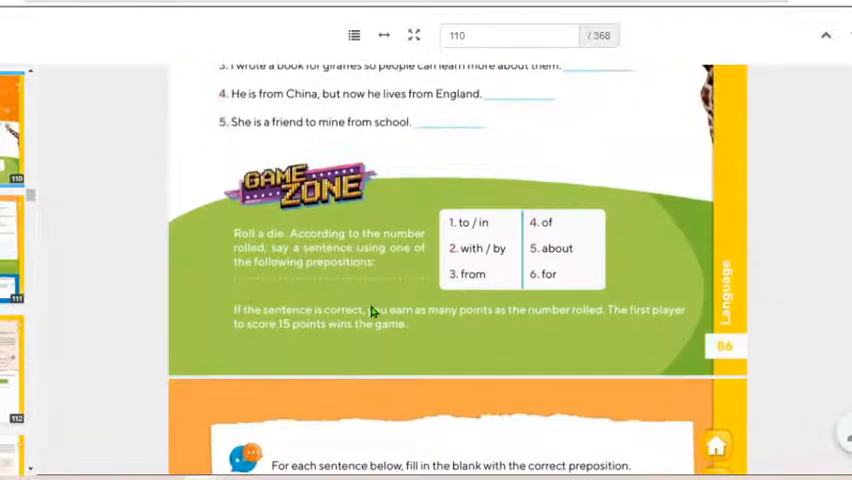
scroll(down, 3)
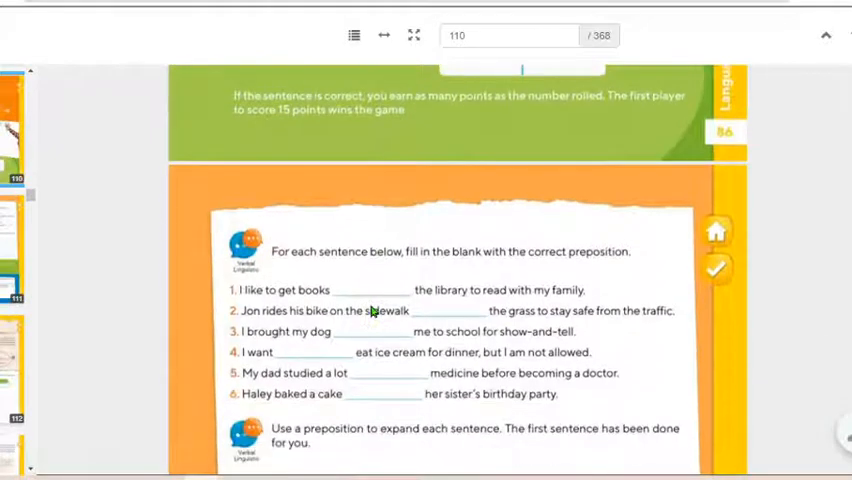
scroll(down, 3)
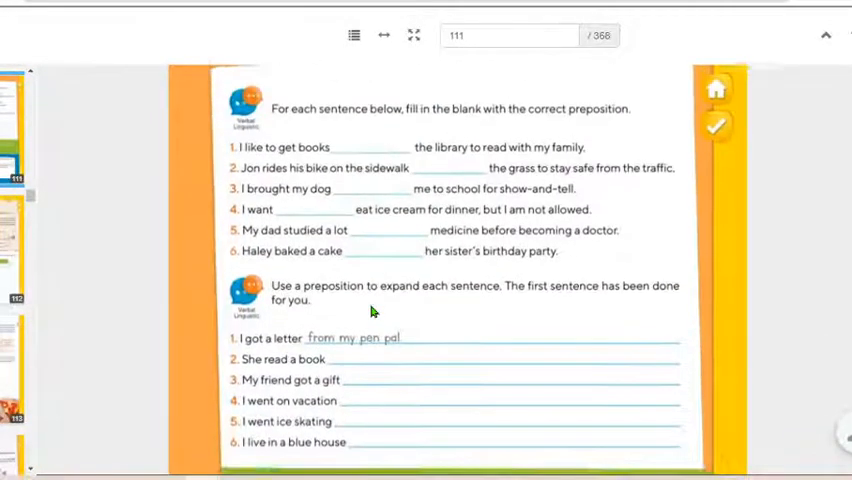
scroll(up, 3)
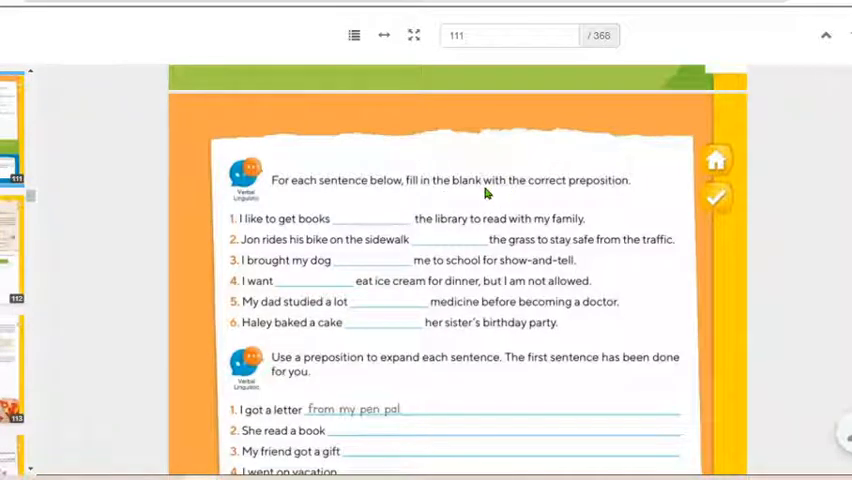
mouse_move(336, 218)
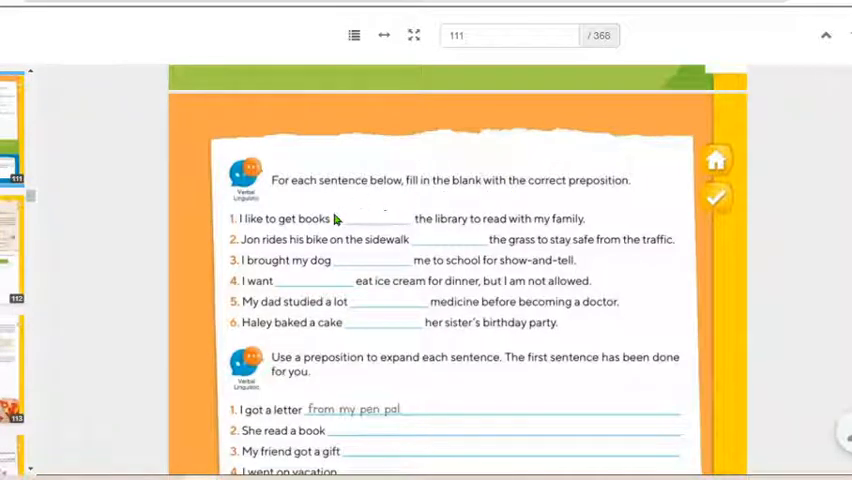
mouse_move(362, 277)
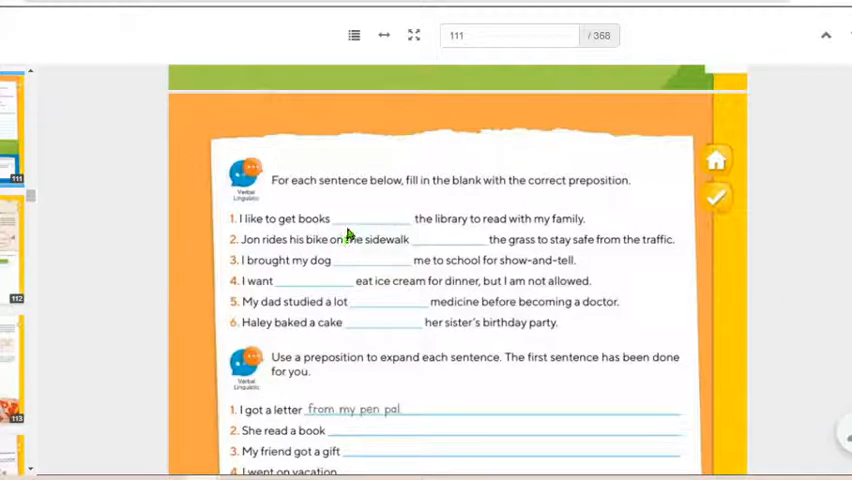
mouse_move(378, 218)
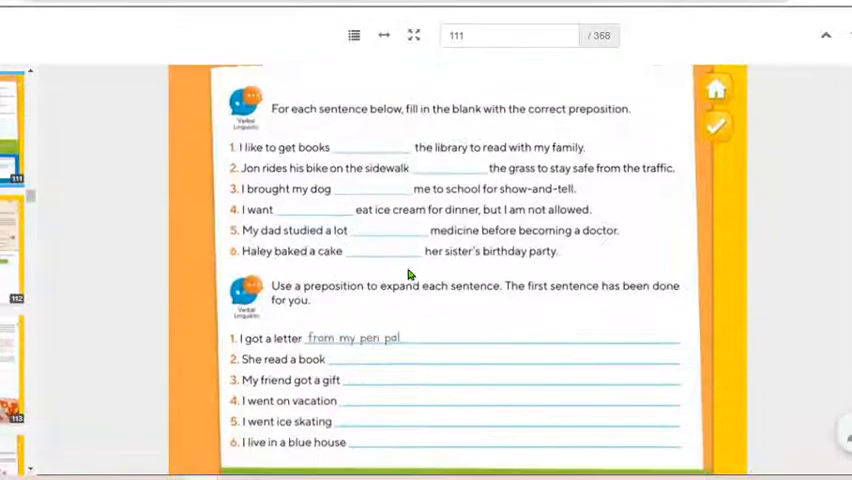
mouse_move(490, 289)
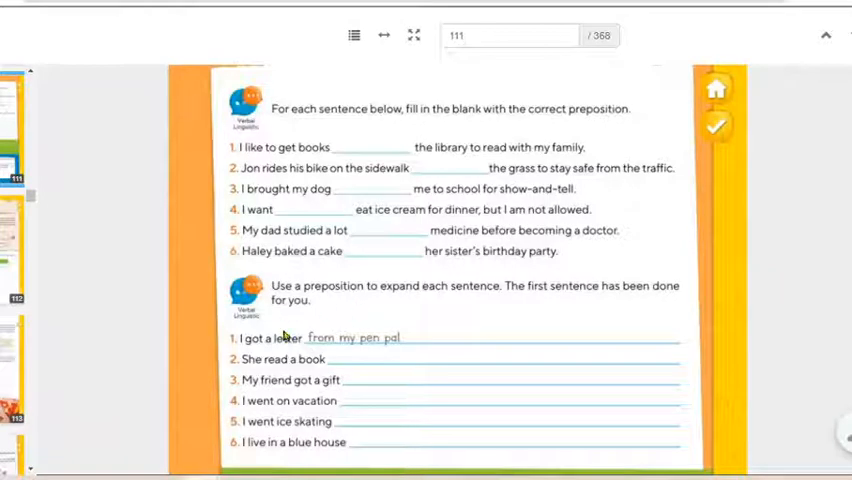
mouse_move(435, 363)
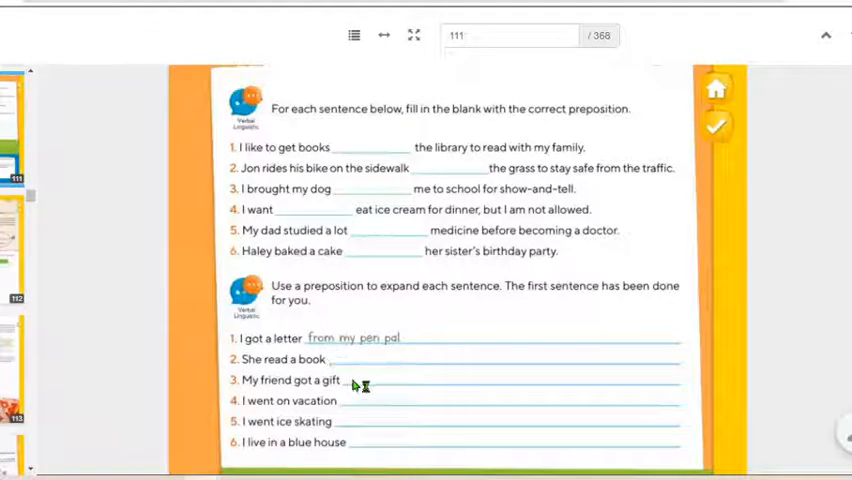
mouse_move(362, 442)
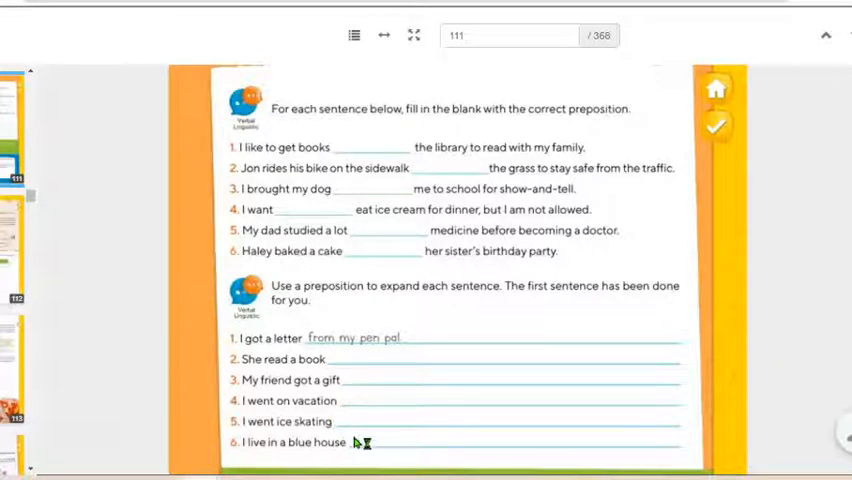
mouse_move(330, 337)
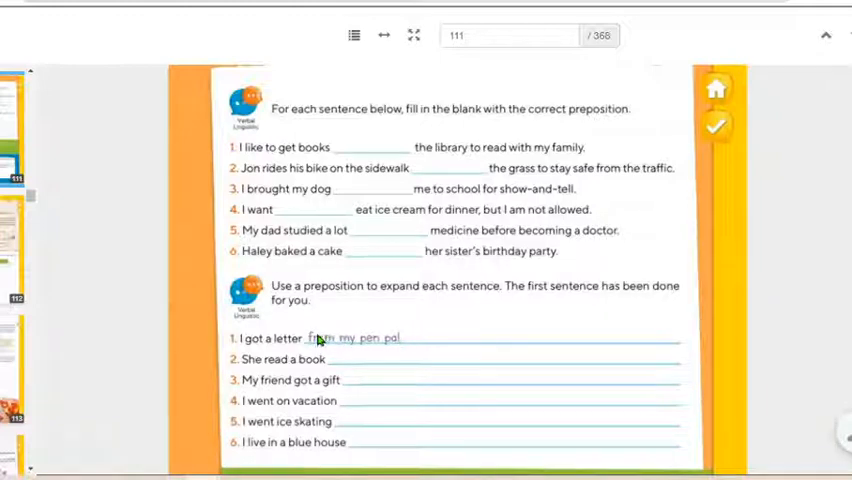
mouse_move(363, 400)
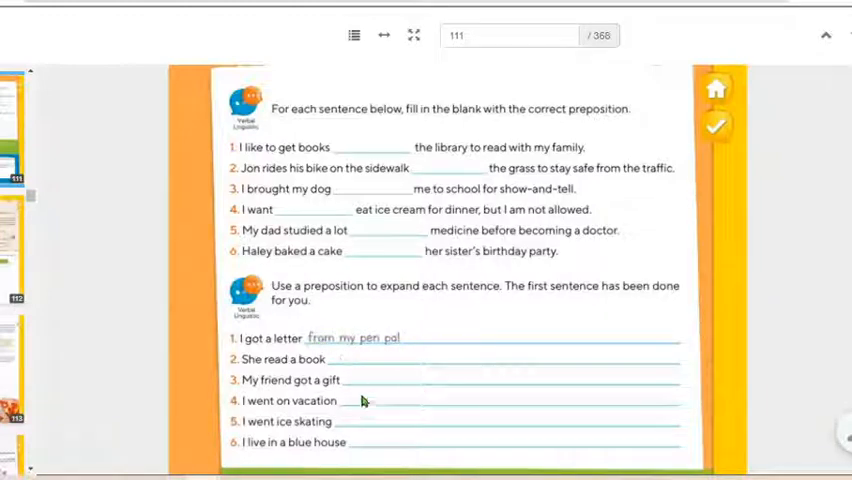
mouse_move(333, 442)
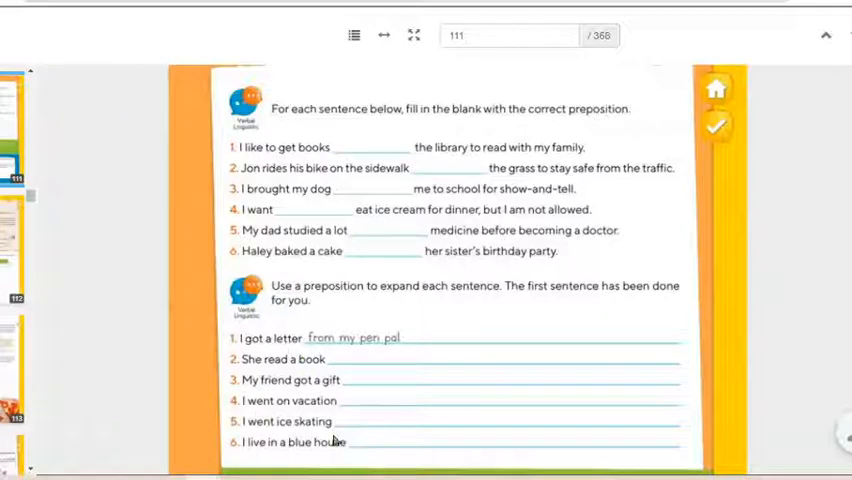
mouse_move(491, 346)
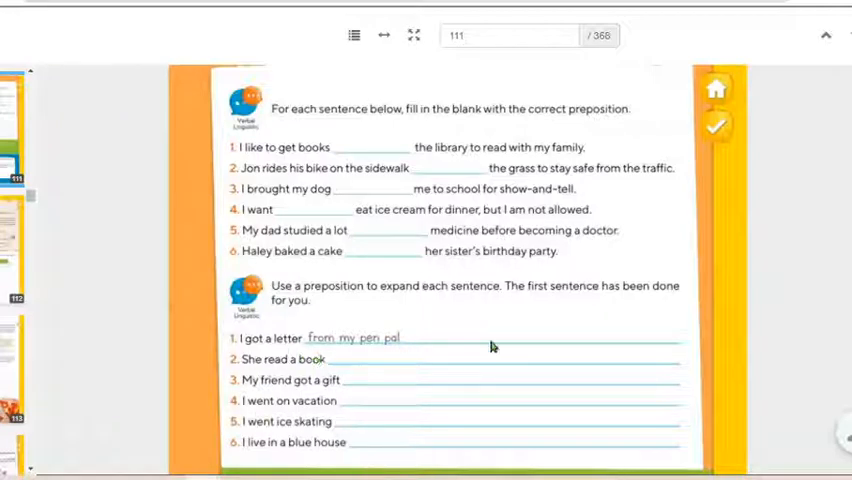